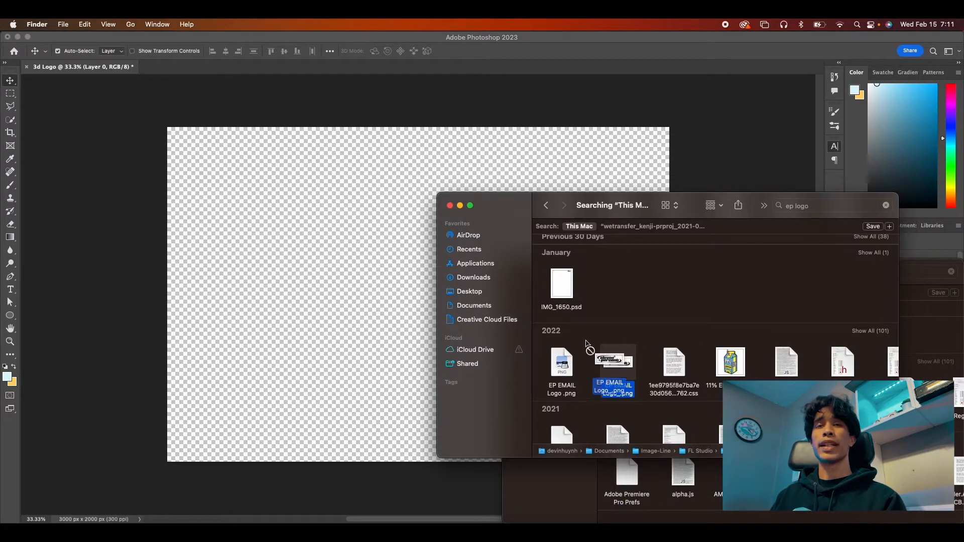
# Place the EP EMAIL Logo.png image as its own layer in the 3D Logo document
pyautogui.doubleClick(614, 369)
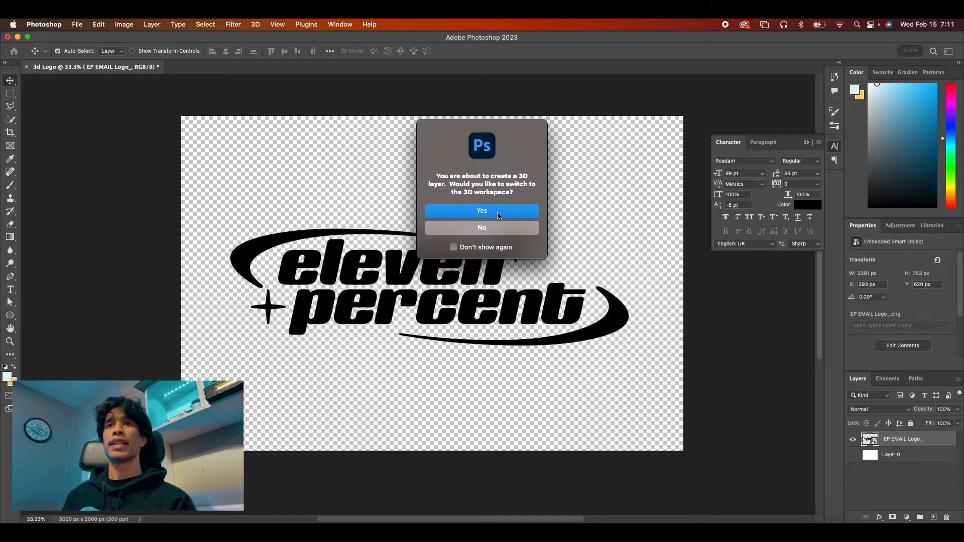
# Switch to the 3D workspace and reduce the logo's extrusion depth to a moderate value
pyautogui.click(481, 210)
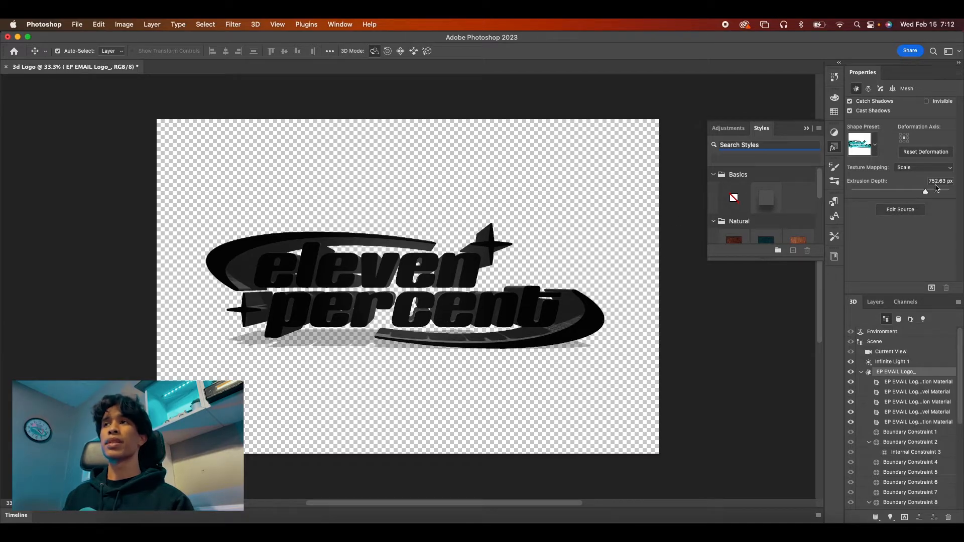
pyautogui.moveTo(926, 190)
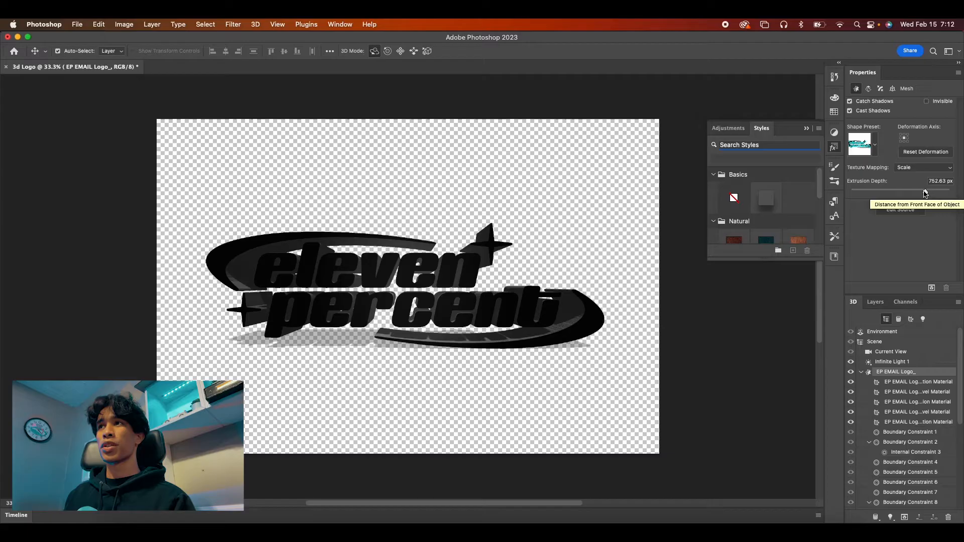
pyautogui.moveTo(923, 191); pyautogui.dragTo(896, 191)
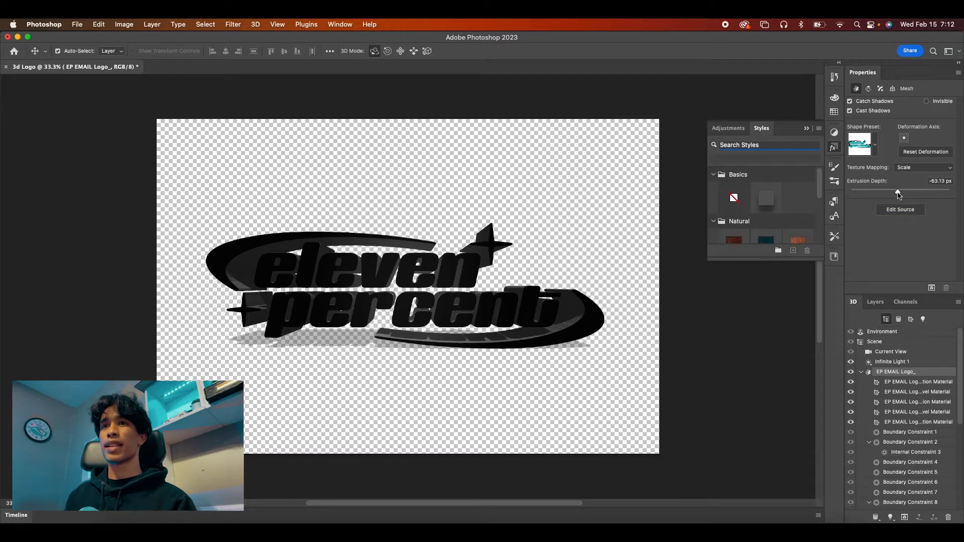
pyautogui.moveTo(898, 193); pyautogui.dragTo(873, 193)
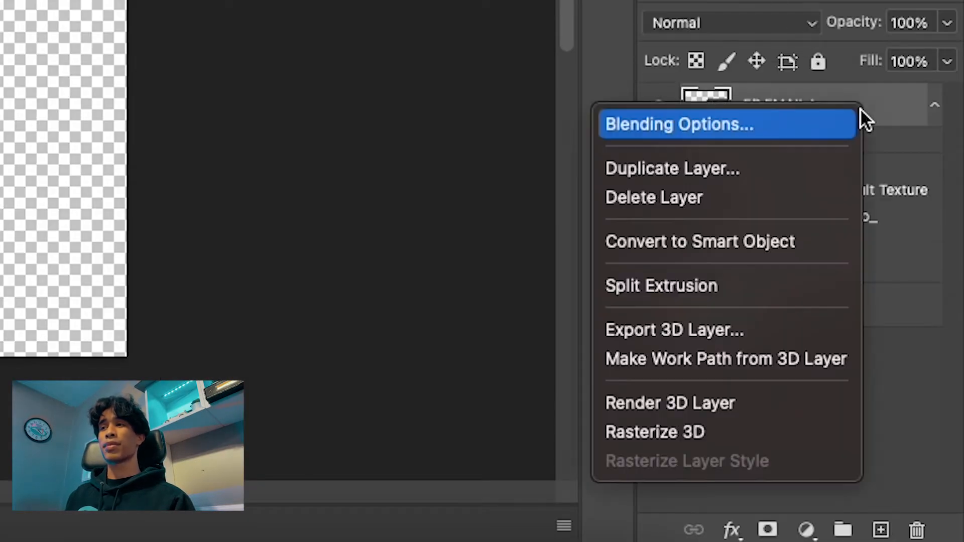
pyautogui.moveTo(731, 331)
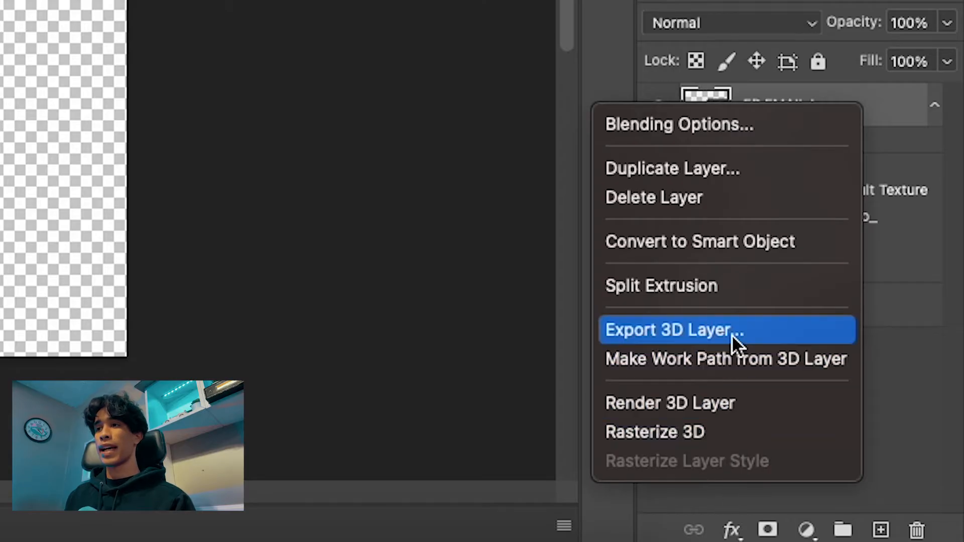
# Export the 3D logo layer as a Wavefront OBJ file named EP
pyautogui.click(673, 330)
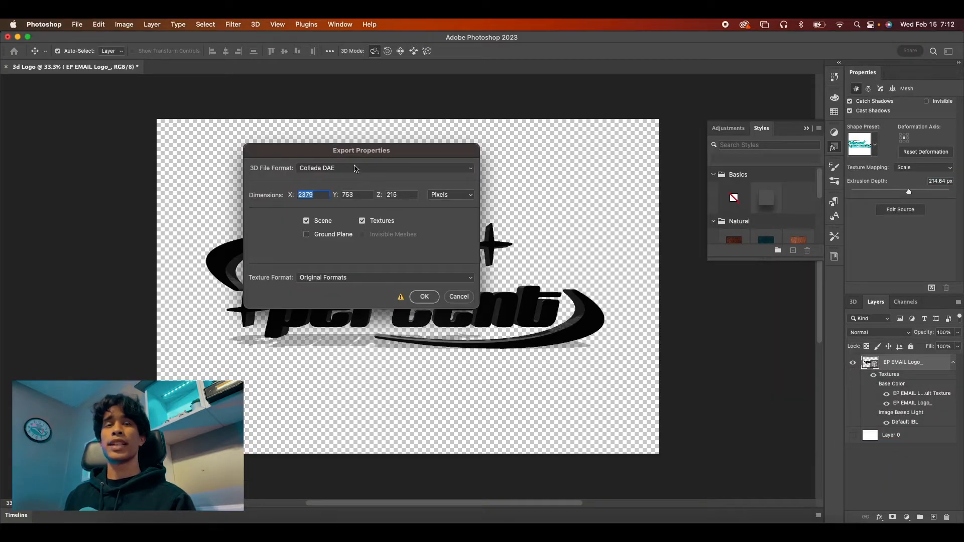
pyautogui.click(384, 168)
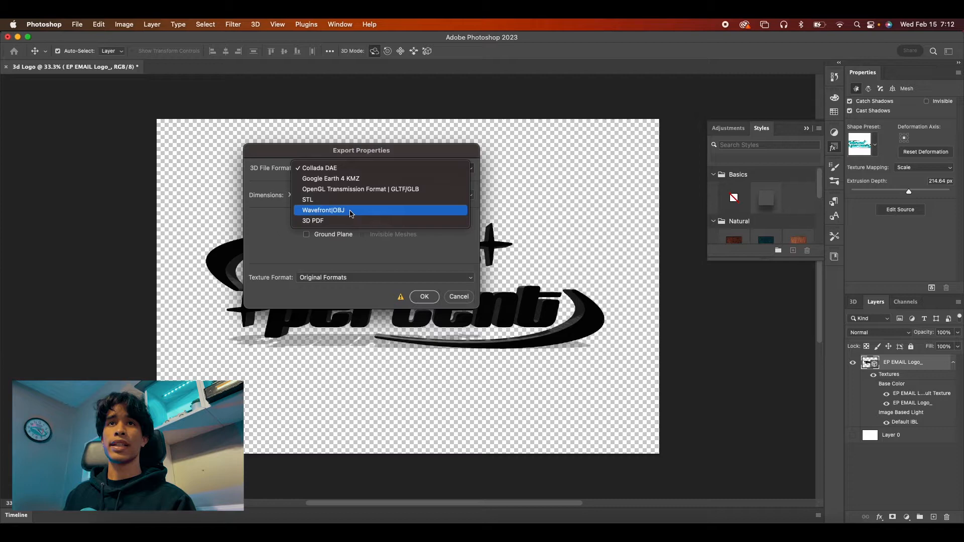
pyautogui.click(322, 210)
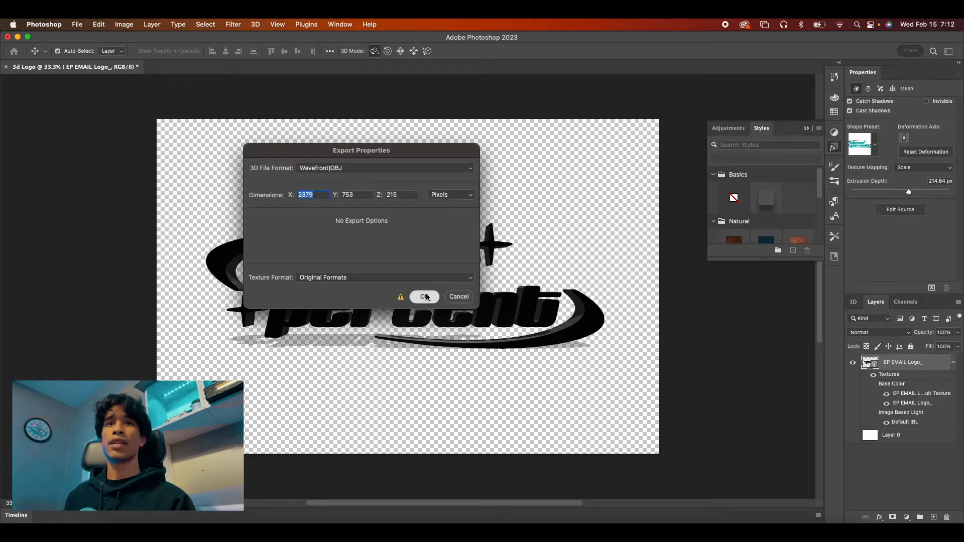
pyautogui.click(423, 296)
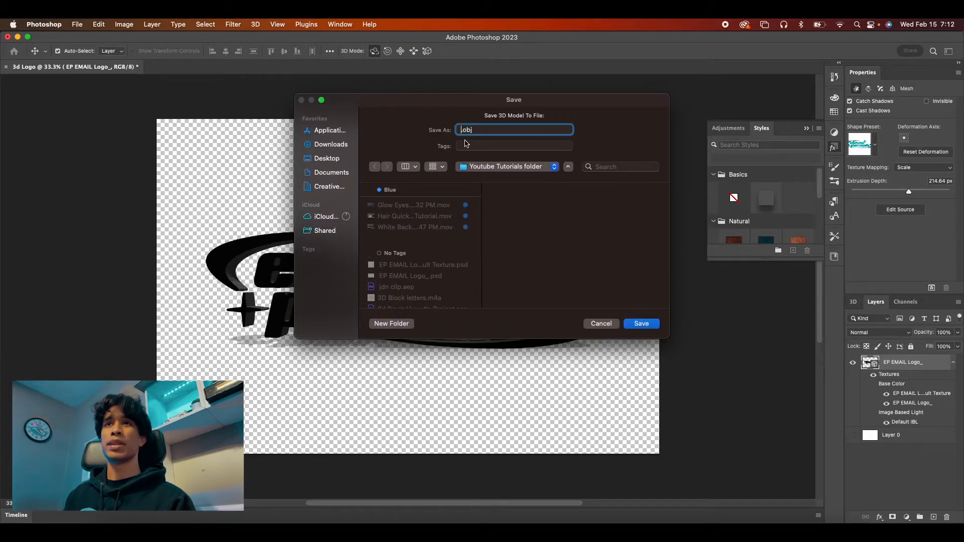
pyautogui.write('EP')
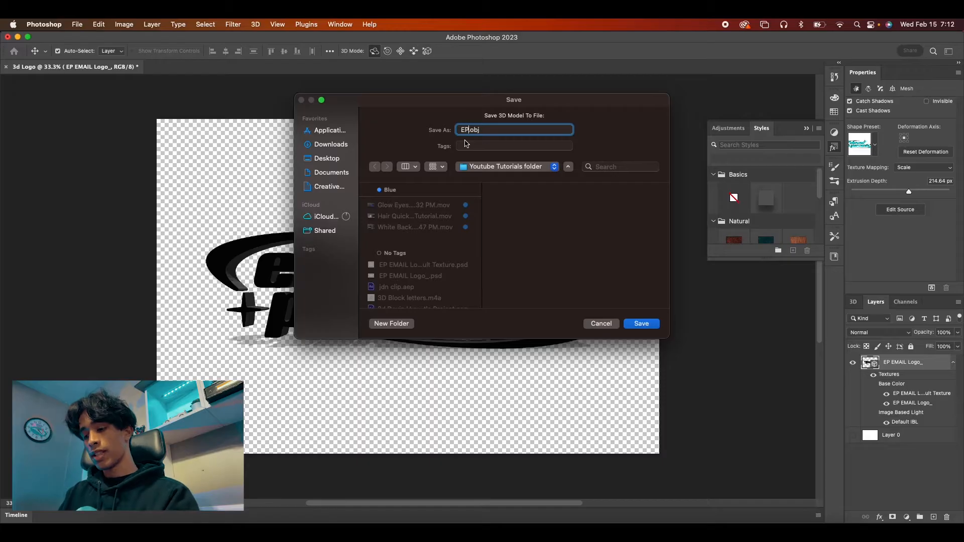
pyautogui.click(640, 324)
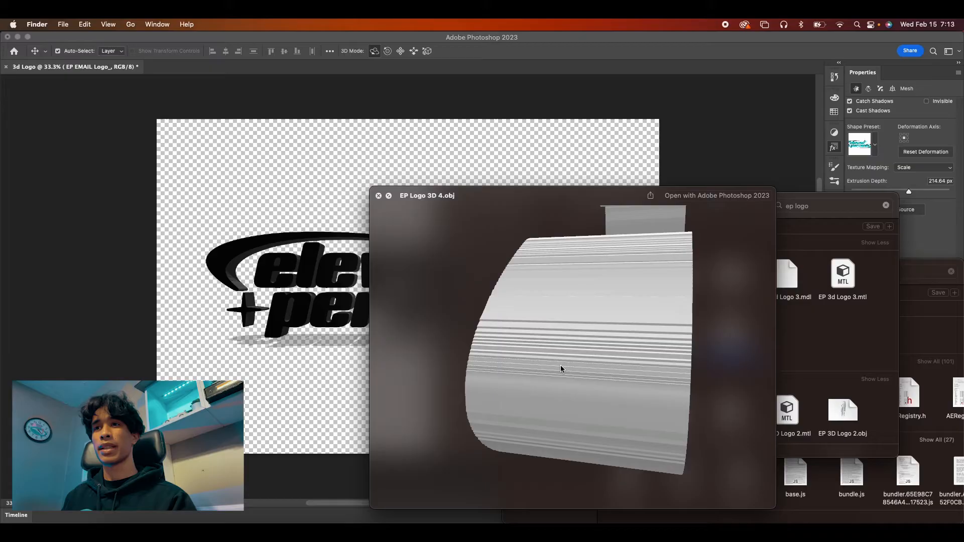
# Rotate the exported OBJ model in the Quick Look preview to inspect it from several angles
pyautogui.moveTo(560, 369); pyautogui.dragTo(583, 361)
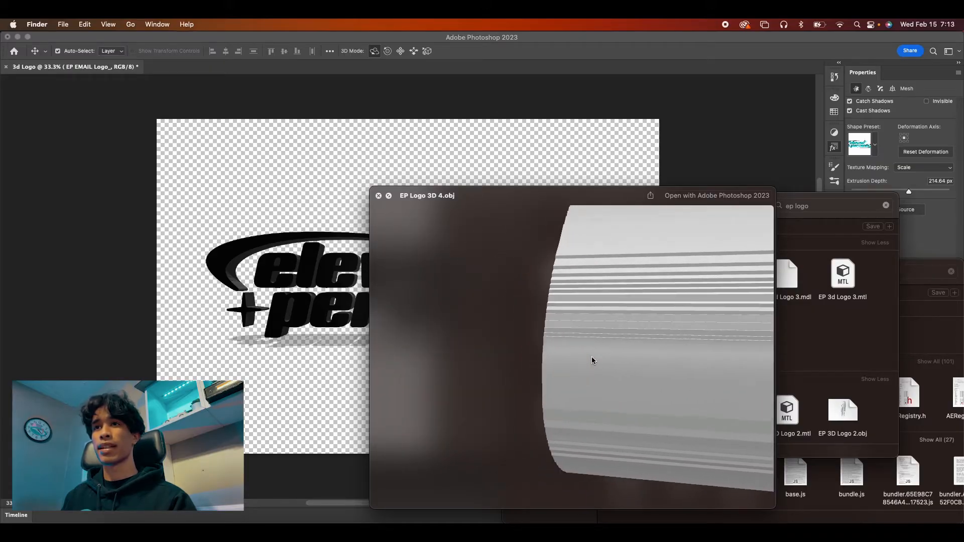
pyautogui.moveTo(593, 361); pyautogui.dragTo(585, 366)
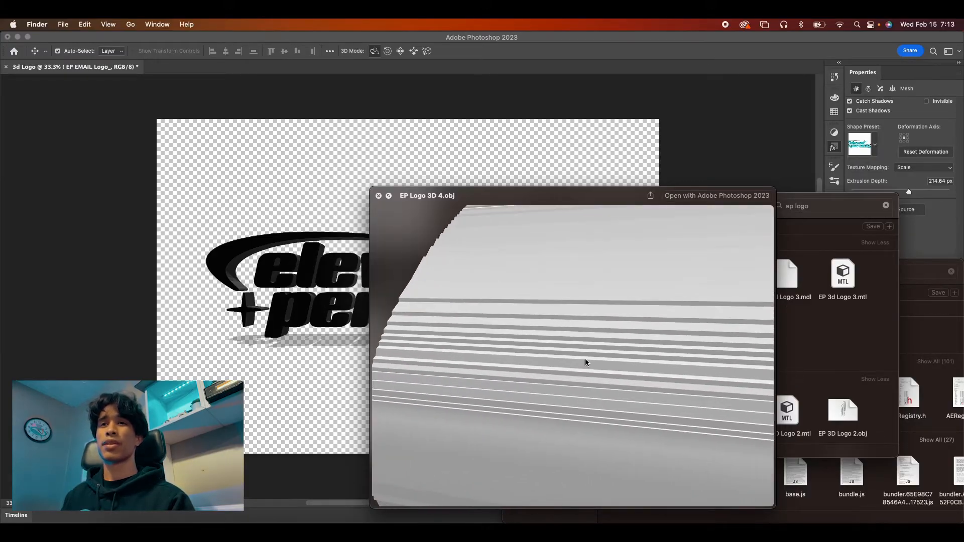
pyautogui.moveTo(584, 362); pyautogui.dragTo(603, 344)
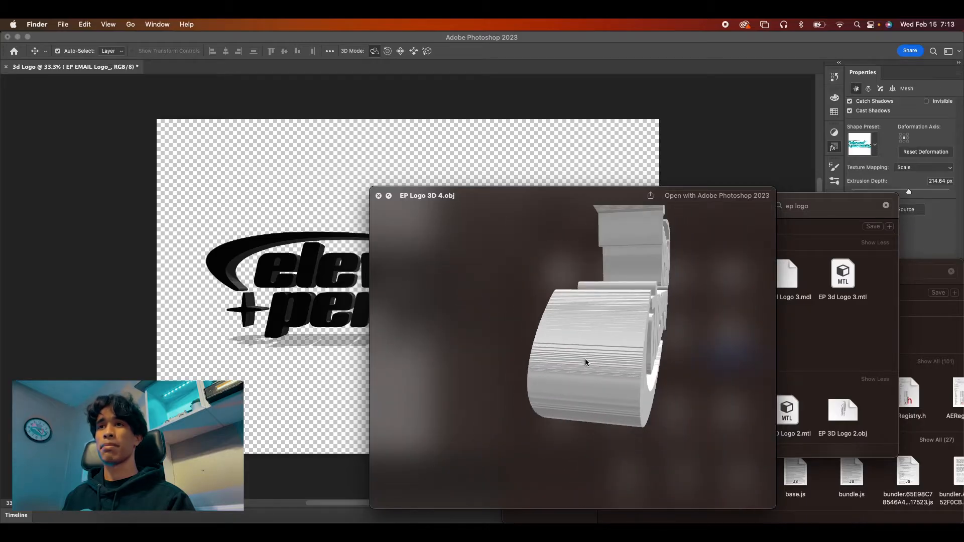
pyautogui.click(378, 196)
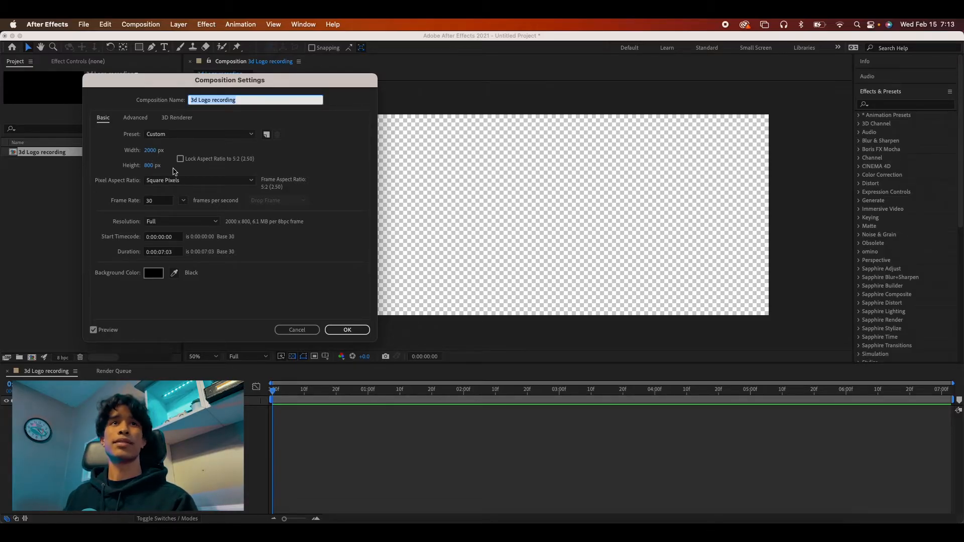
# Create the 2000×800, 30 fps composition and add a black solid named LOGO
pyautogui.click(347, 329)
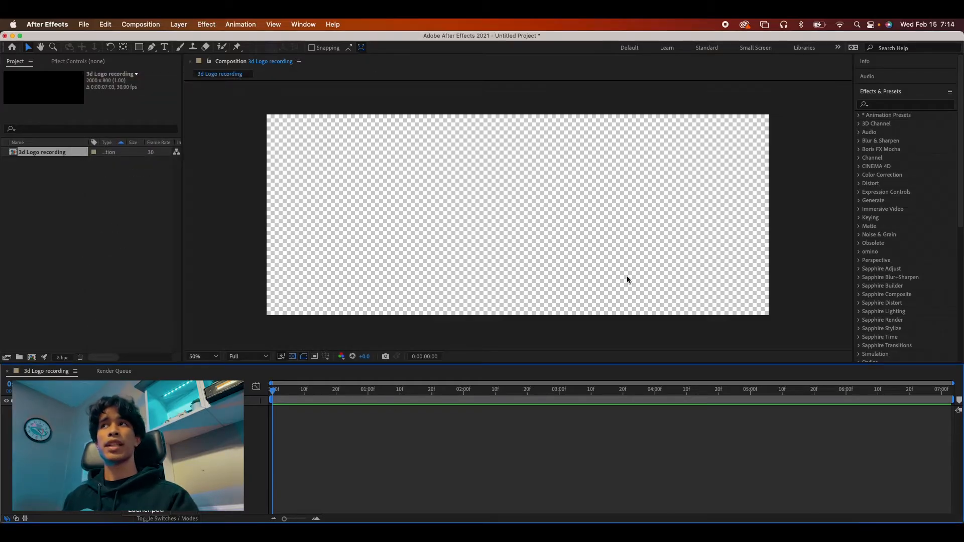
pyautogui.click(178, 24)
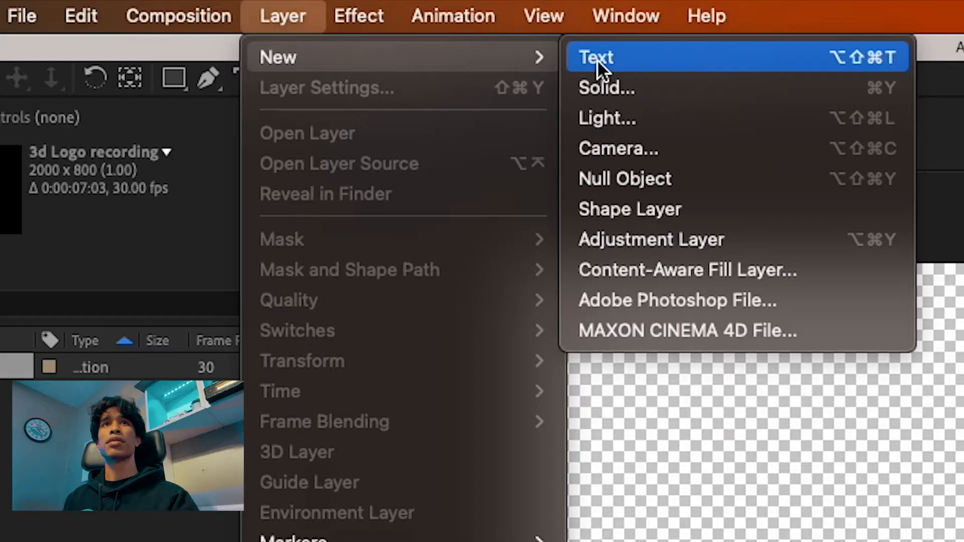
pyautogui.click(606, 87)
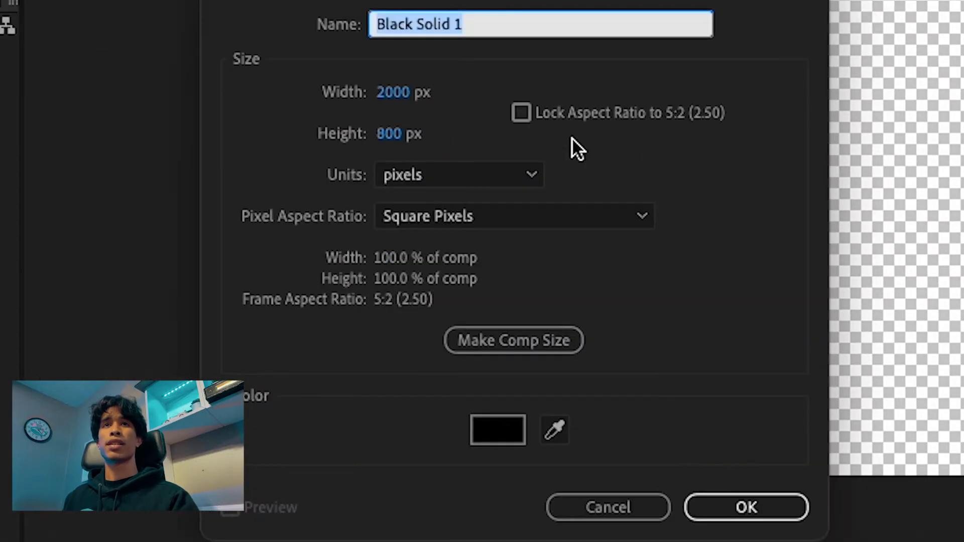
pyautogui.moveTo(491, 12)
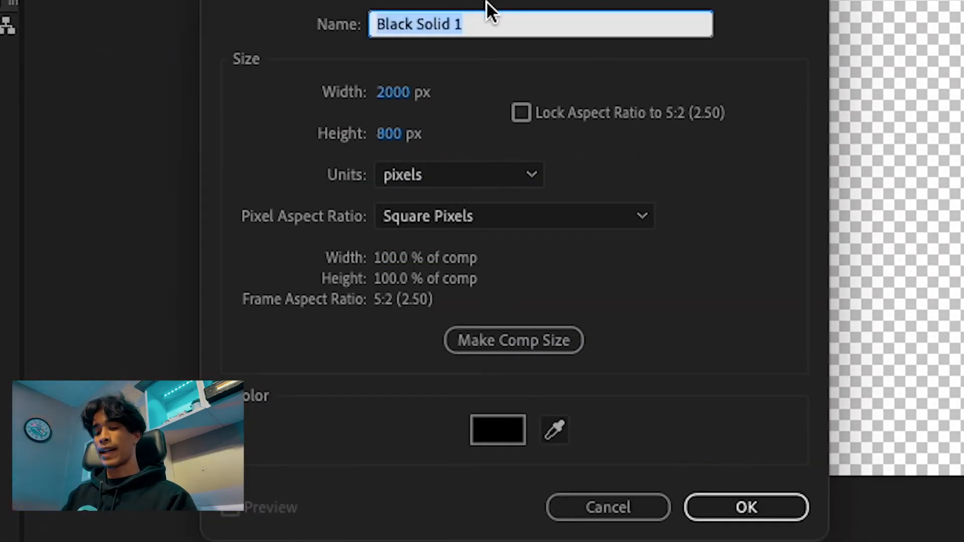
pyautogui.write('LOGO')
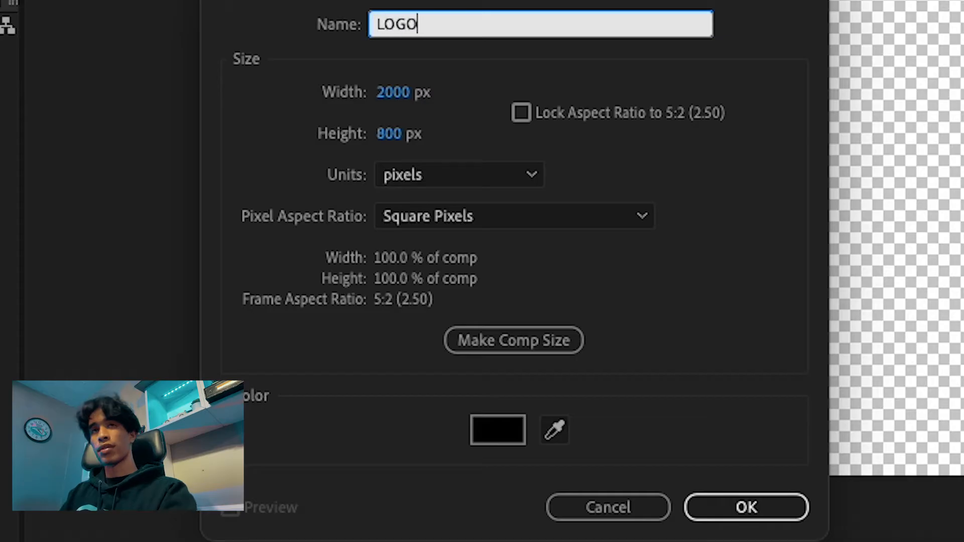
pyautogui.click(746, 507)
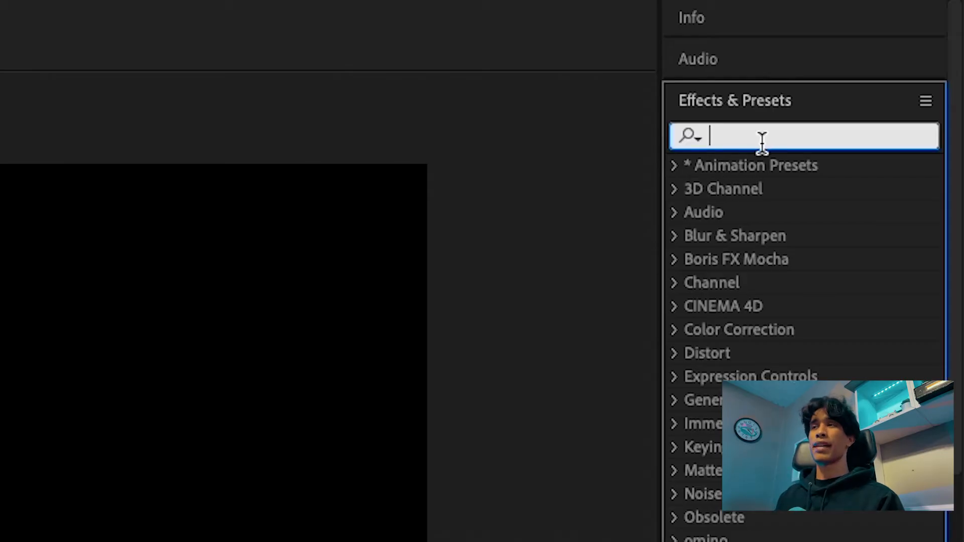
# Apply the Element effect to the LOGO solid and open its Scene Setup
pyautogui.write('ele')
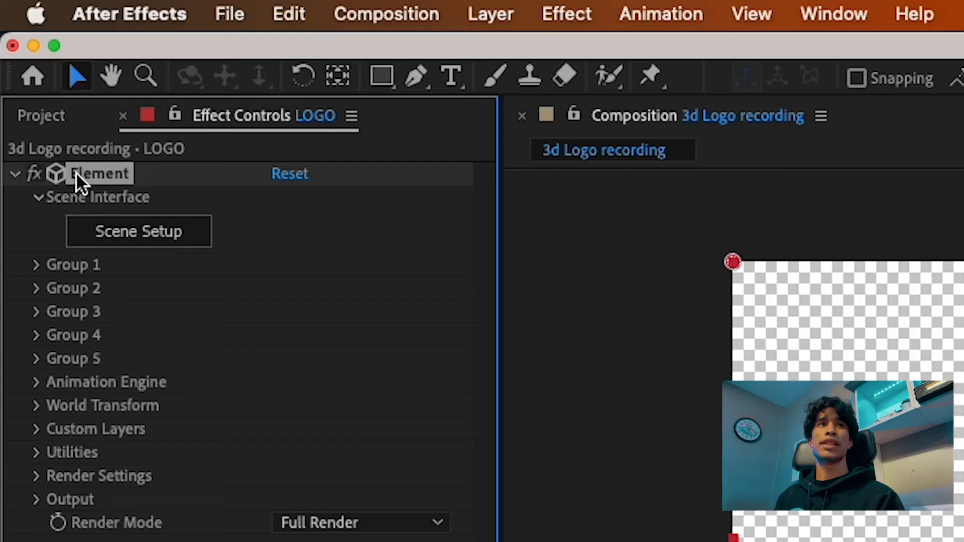
pyautogui.moveTo(139, 237)
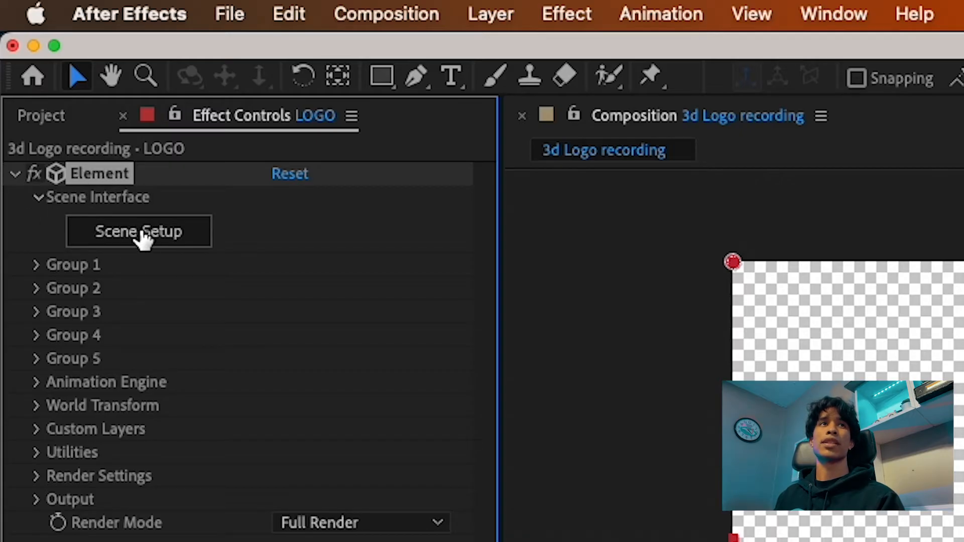
pyautogui.click(139, 232)
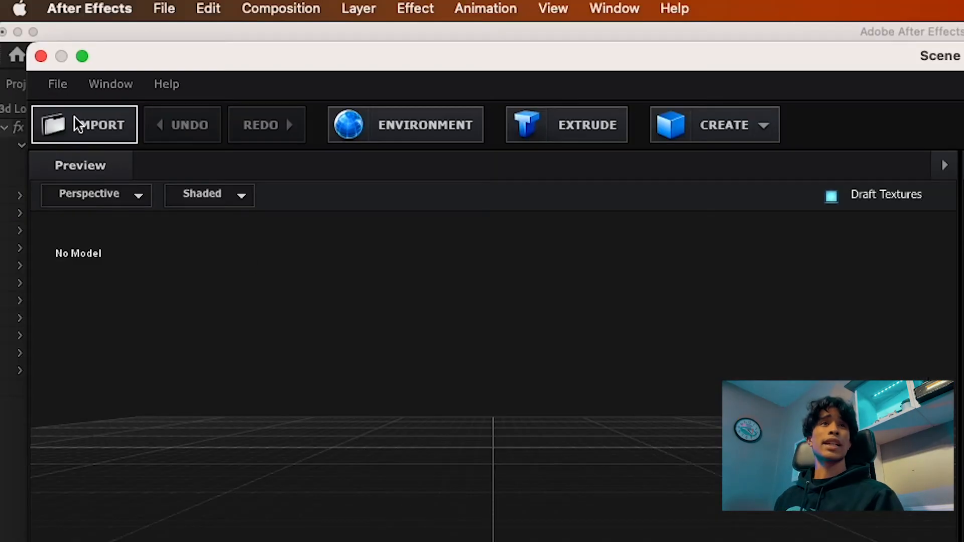
# Import EP Logo 3D 4.obj into the Element scene, nudge it vertically, and apply
pyautogui.click(84, 125)
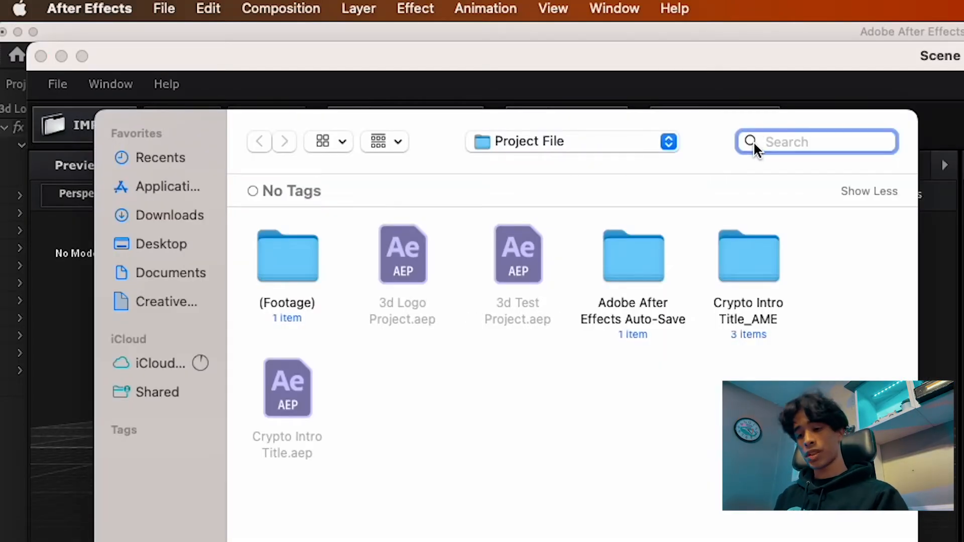
pyautogui.write('ep logo')
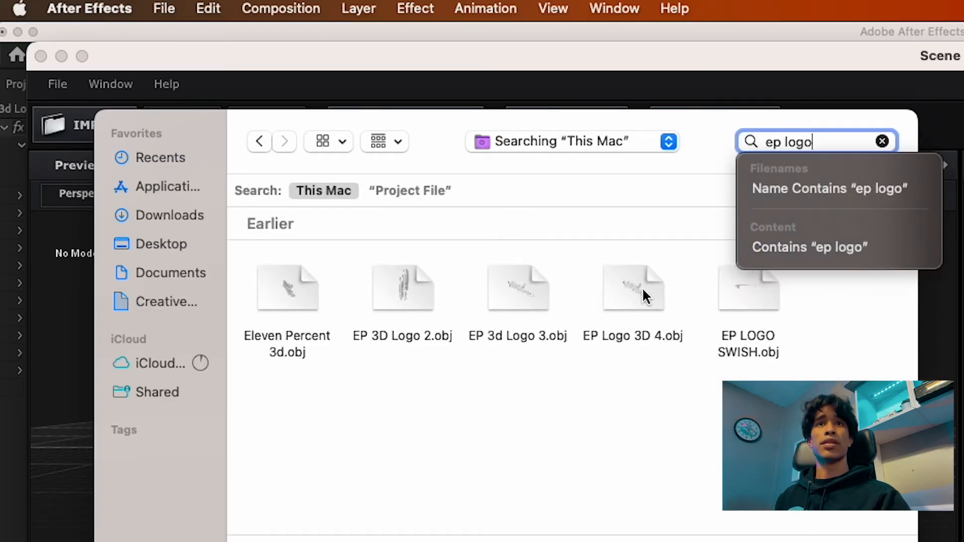
pyautogui.doubleClick(632, 287)
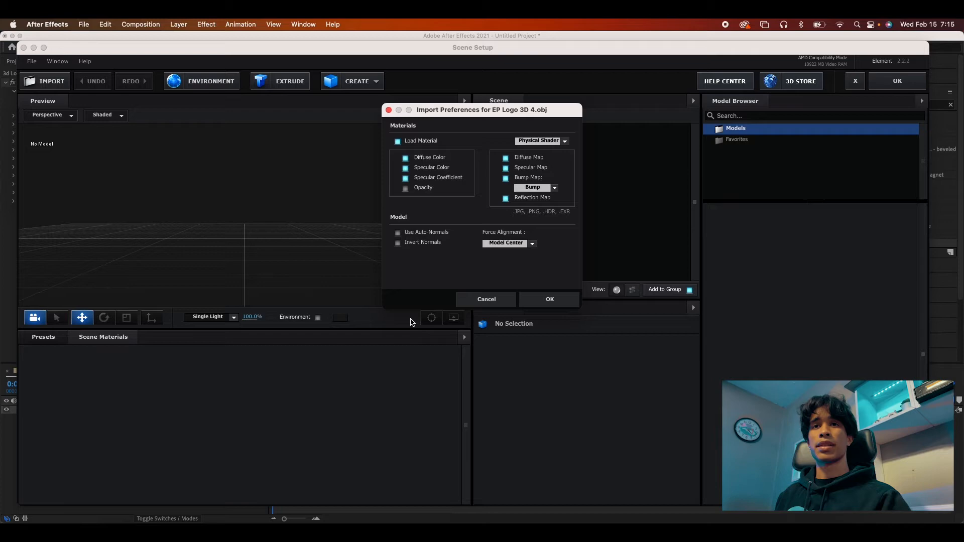
pyautogui.click(548, 299)
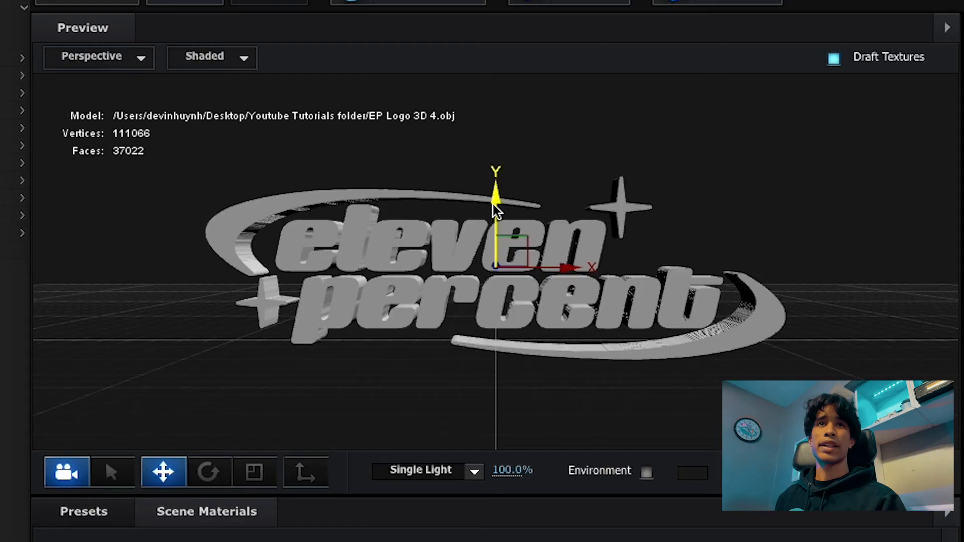
pyautogui.moveTo(497, 209); pyautogui.dragTo(606, 347)
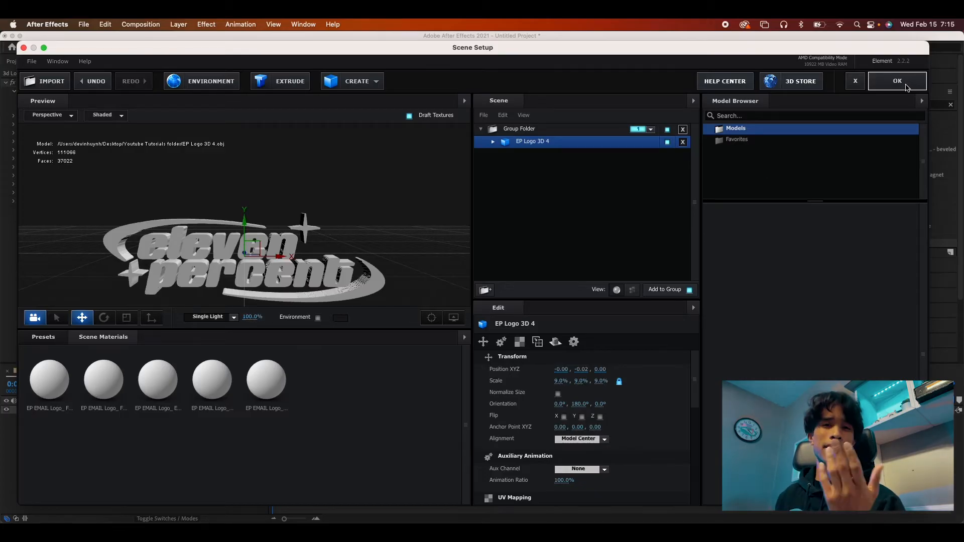
pyautogui.click(898, 80)
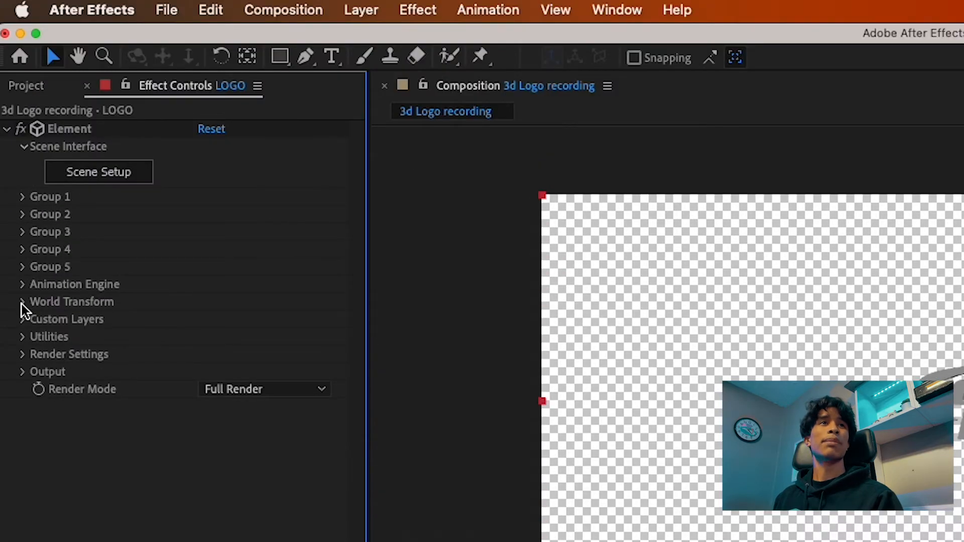
# Set Element's Custom Texture Map Layer 1 to the studio background 2.jpeg layer
pyautogui.click(22, 319)
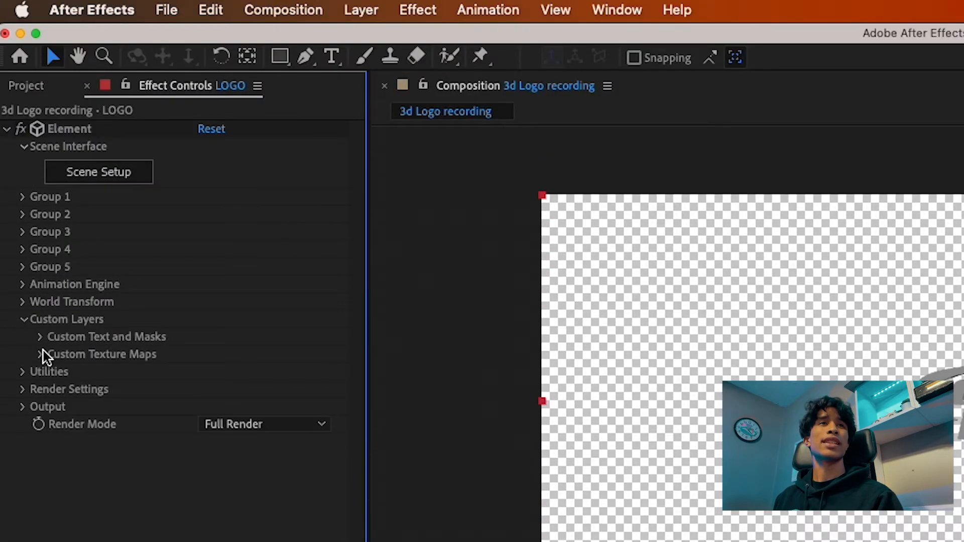
pyautogui.click(38, 354)
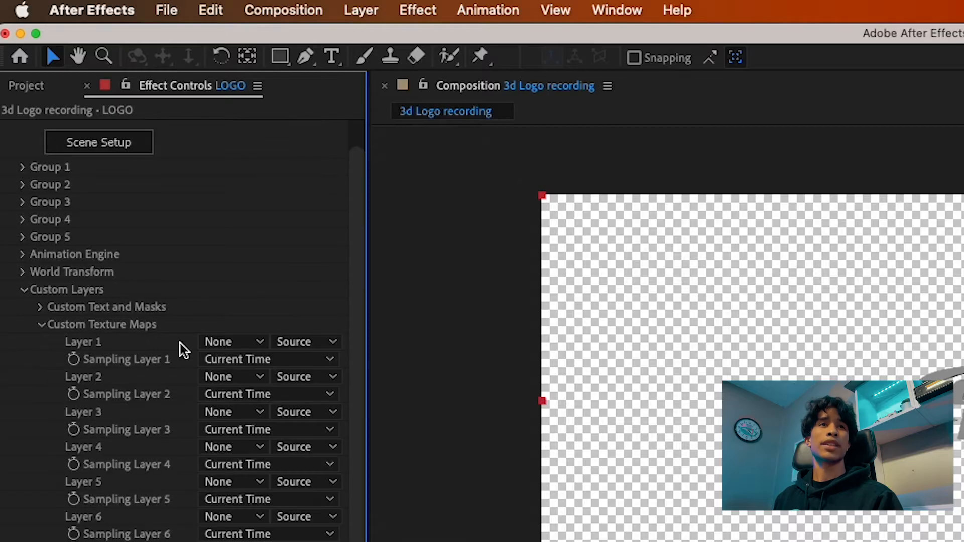
pyautogui.click(234, 342)
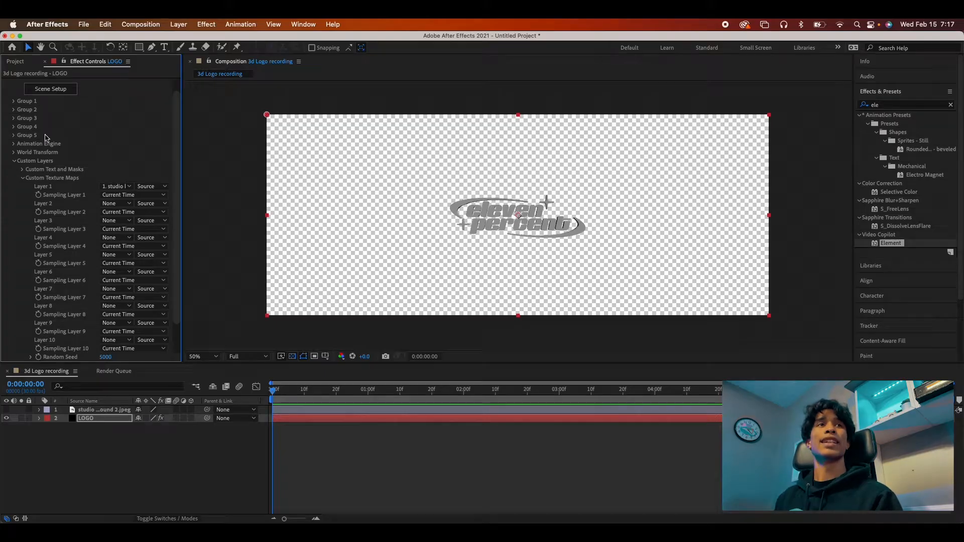
# Reopen Element Scene Setup and expand the EP Logo 3D 4 model's material list
pyautogui.click(50, 88)
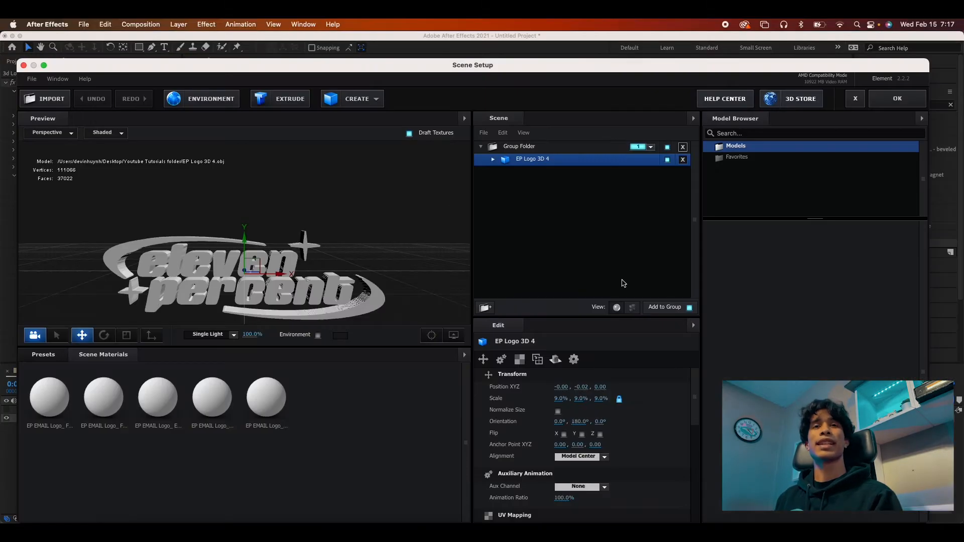
pyautogui.click(49, 397)
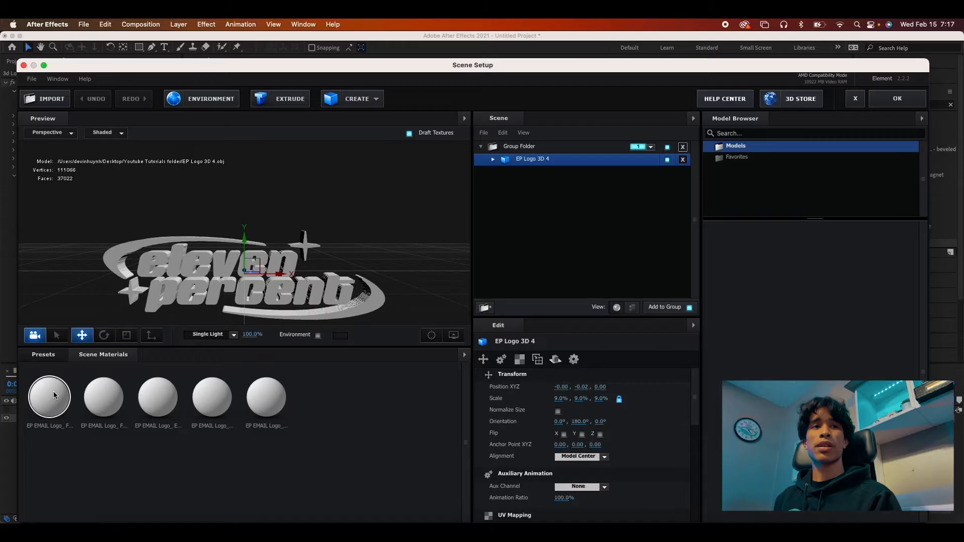
pyautogui.click(48, 397)
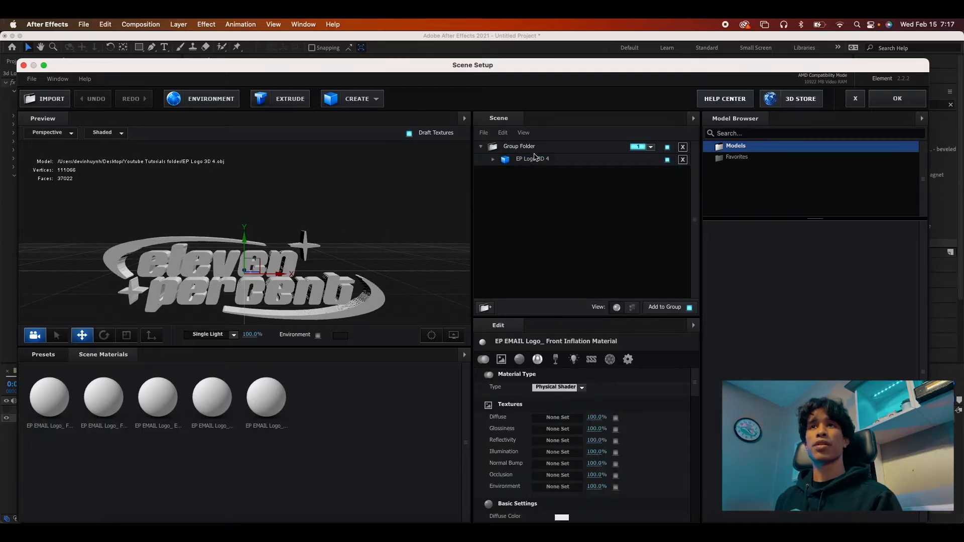
pyautogui.click(493, 159)
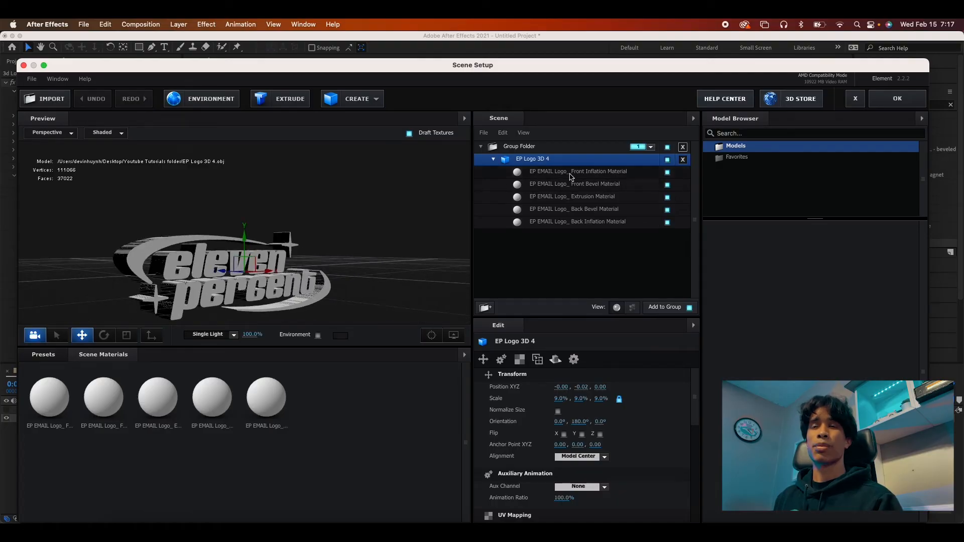
# Select the Front Inflation Material and toggle its visibility to identify the part
pyautogui.click(577, 171)
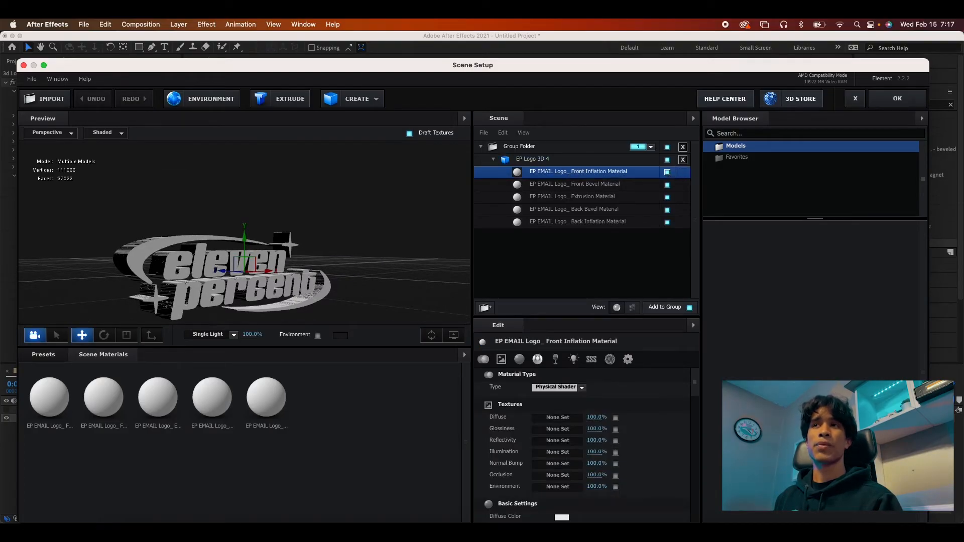
pyautogui.click(667, 172)
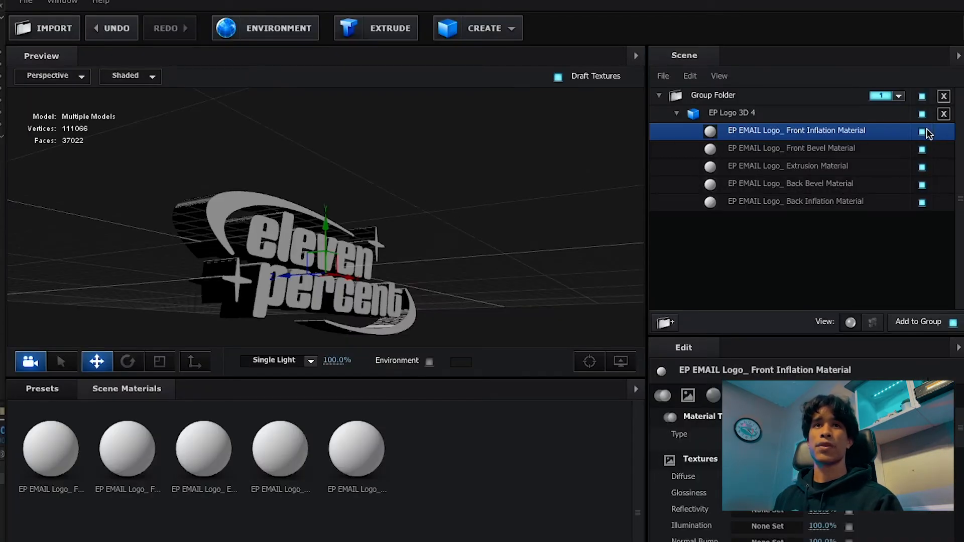
pyautogui.click(921, 131)
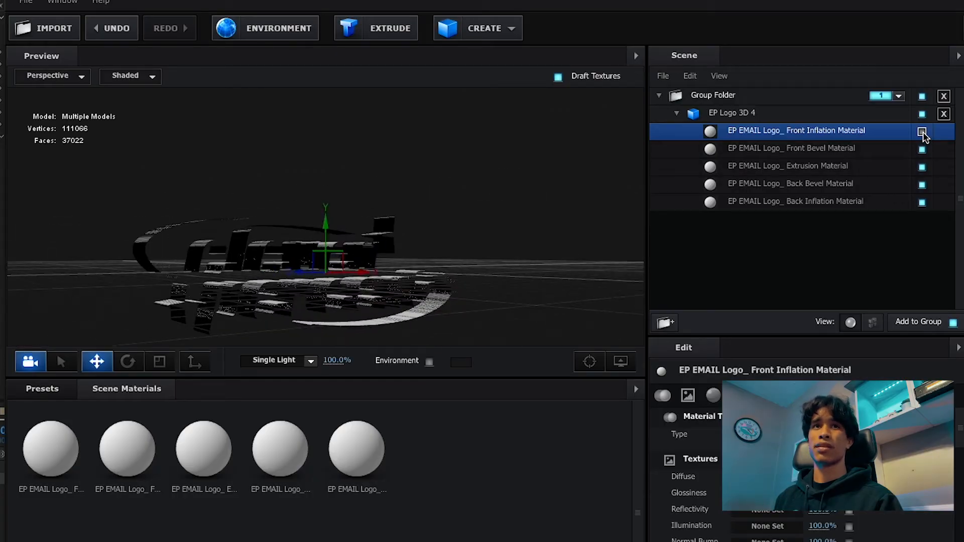
pyautogui.click(922, 130)
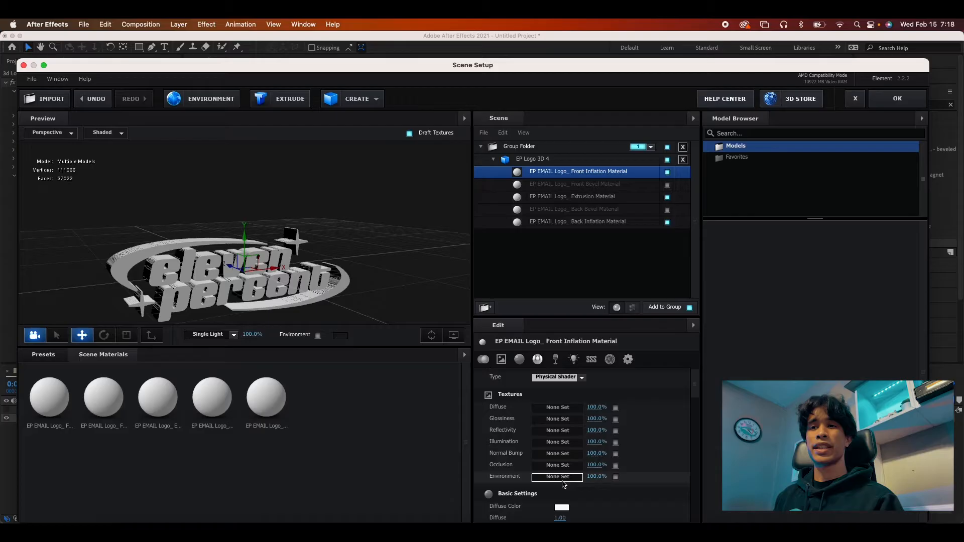
# Set the Front Inflation Material's environment to Custom Layer 1 and reflectivity to 98%
pyautogui.click(557, 477)
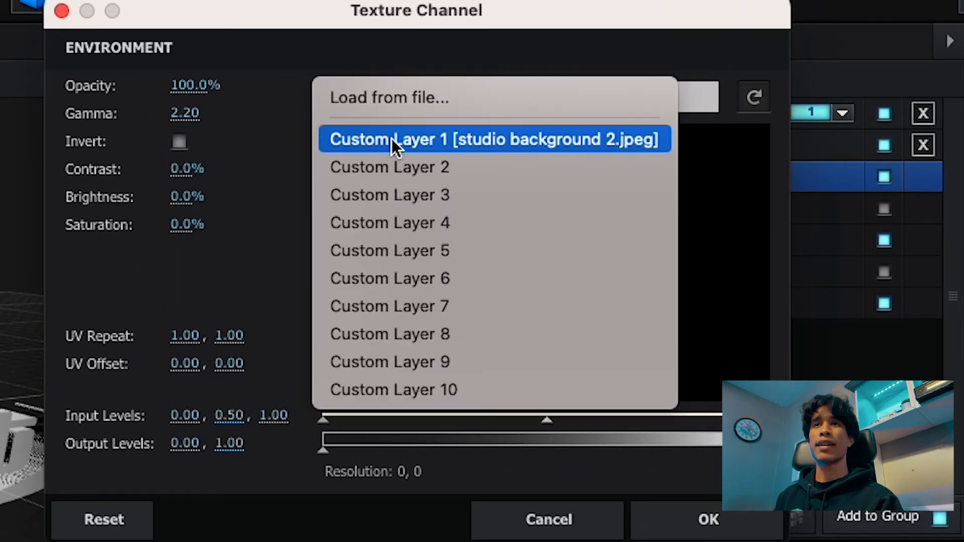
pyautogui.click(492, 139)
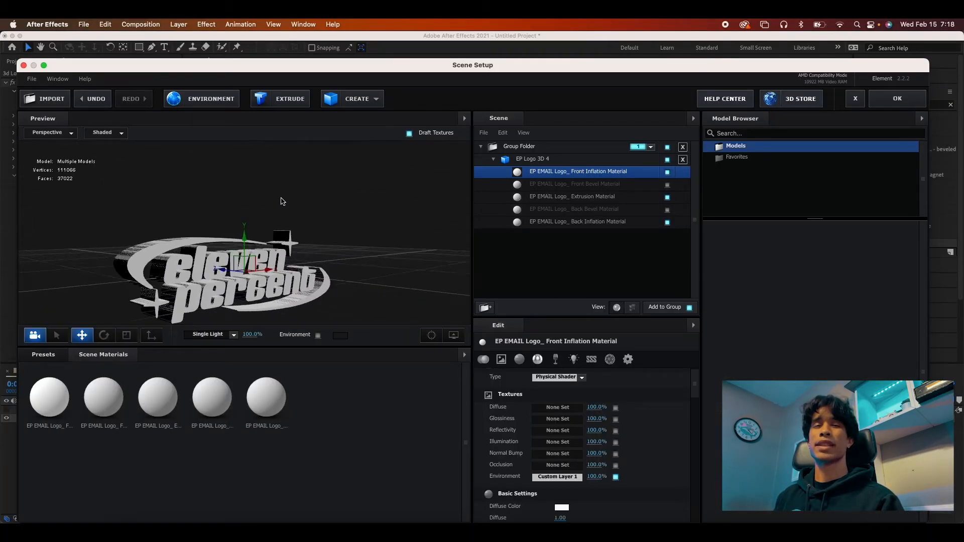
pyautogui.moveTo(280, 201); pyautogui.dragTo(342, 286)
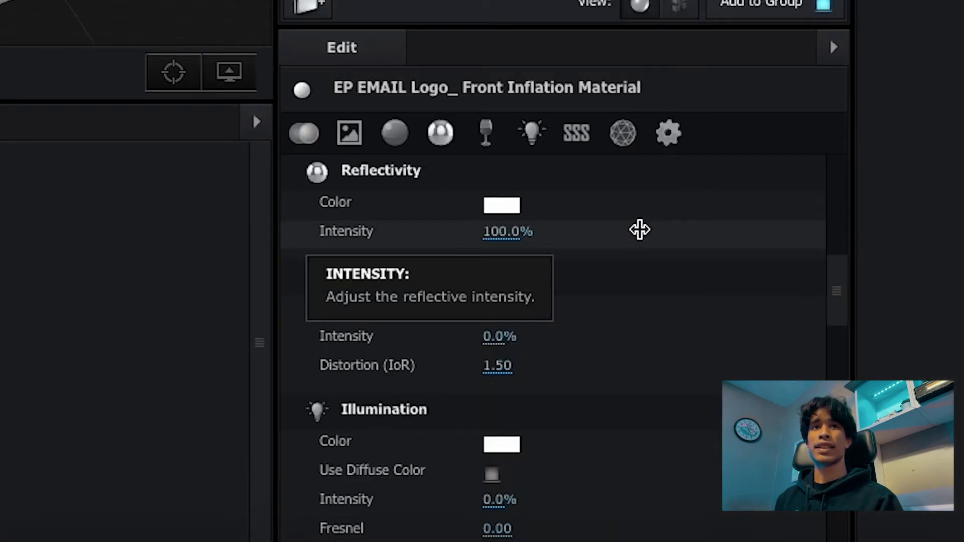
pyautogui.click(394, 133)
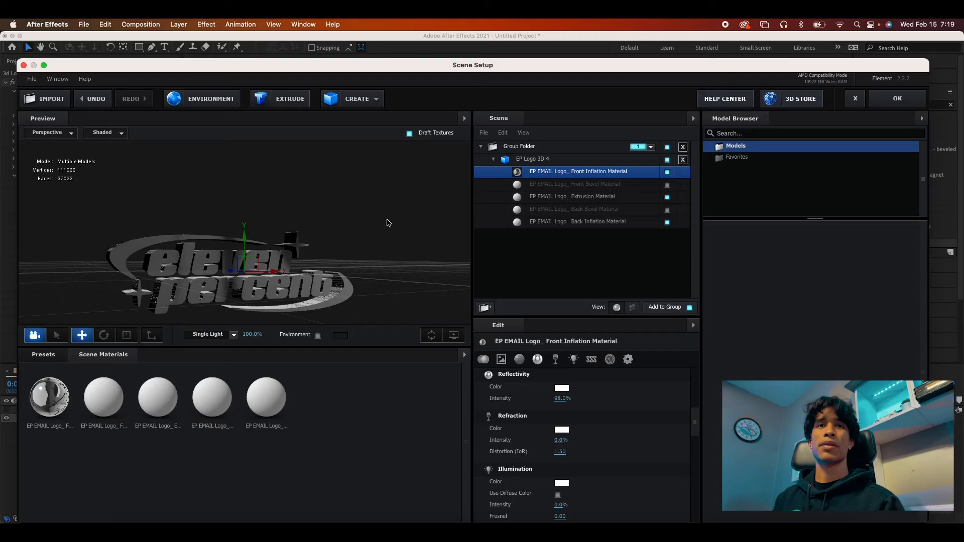
# Apply the front inflation material to the extrusion, frame the logo front-on, and exit Scene Setup
pyautogui.moveTo(388, 223); pyautogui.dragTo(393, 258)
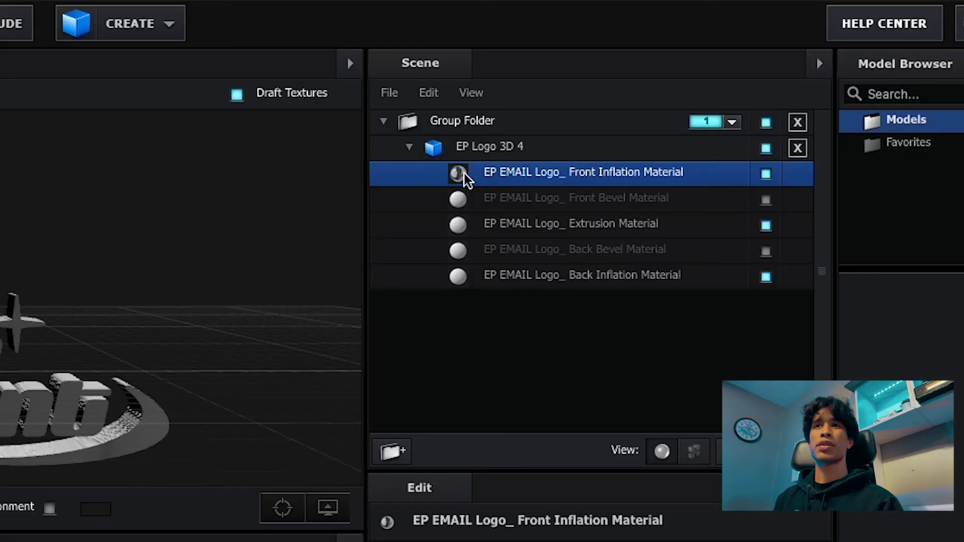
pyautogui.rightClick(582, 172)
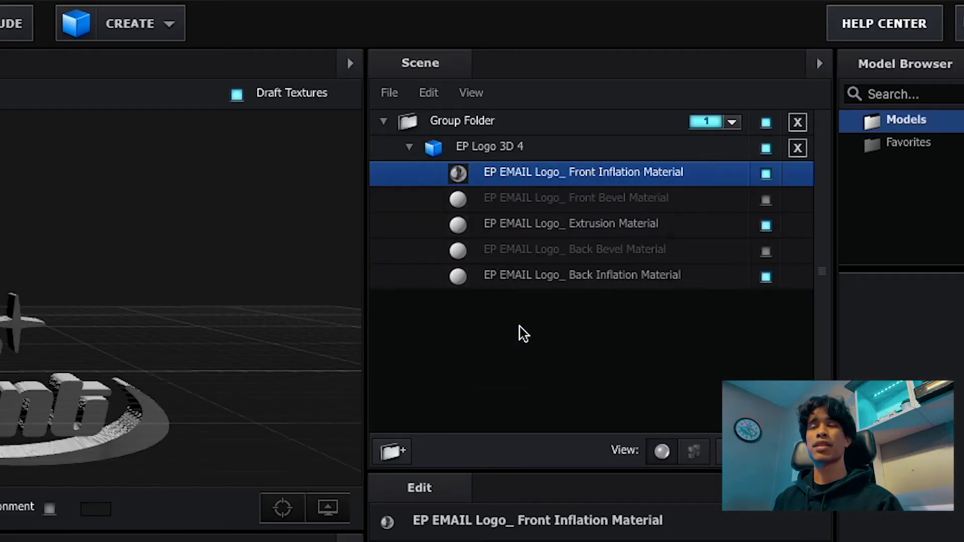
pyautogui.click(570, 223)
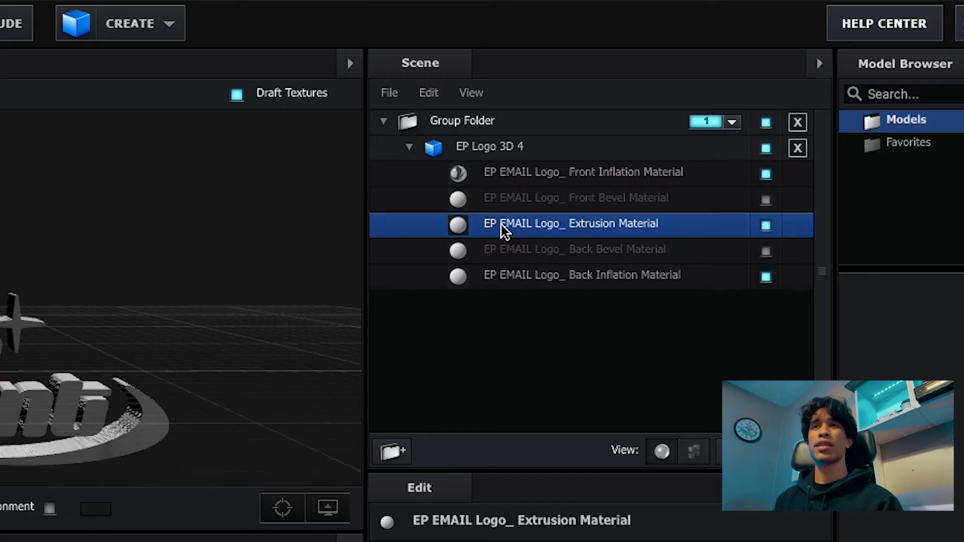
pyautogui.rightClick(569, 223)
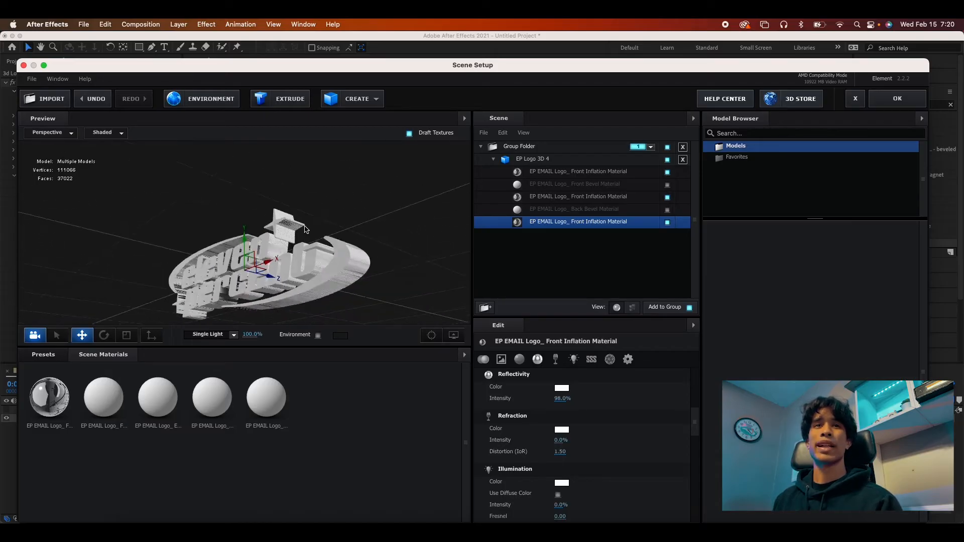
pyautogui.moveTo(304, 227); pyautogui.dragTo(379, 246)
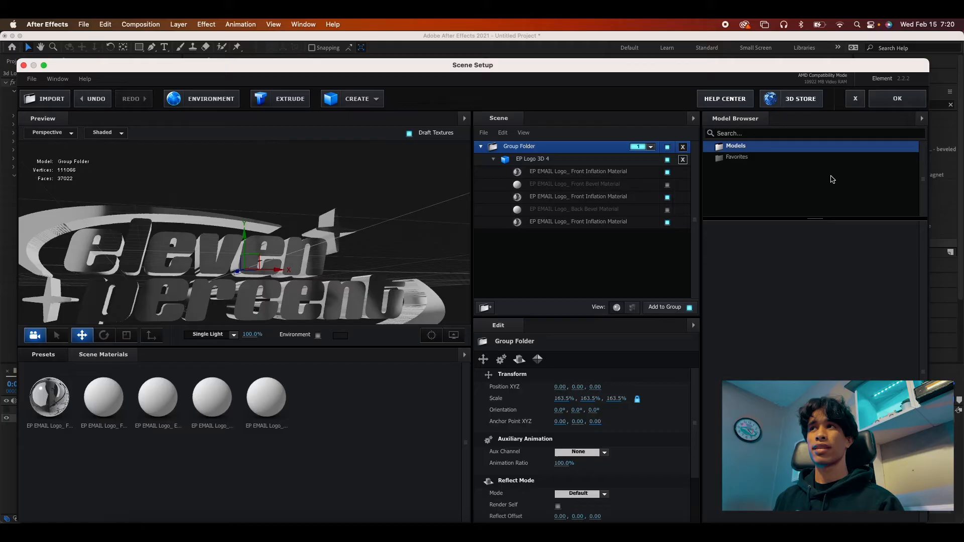
pyautogui.click(896, 98)
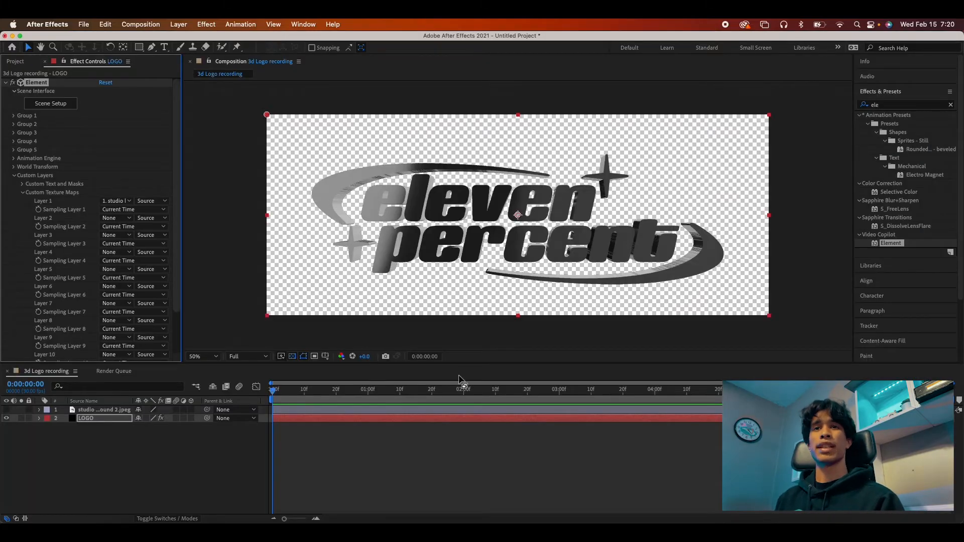
pyautogui.moveTo(329, 404)
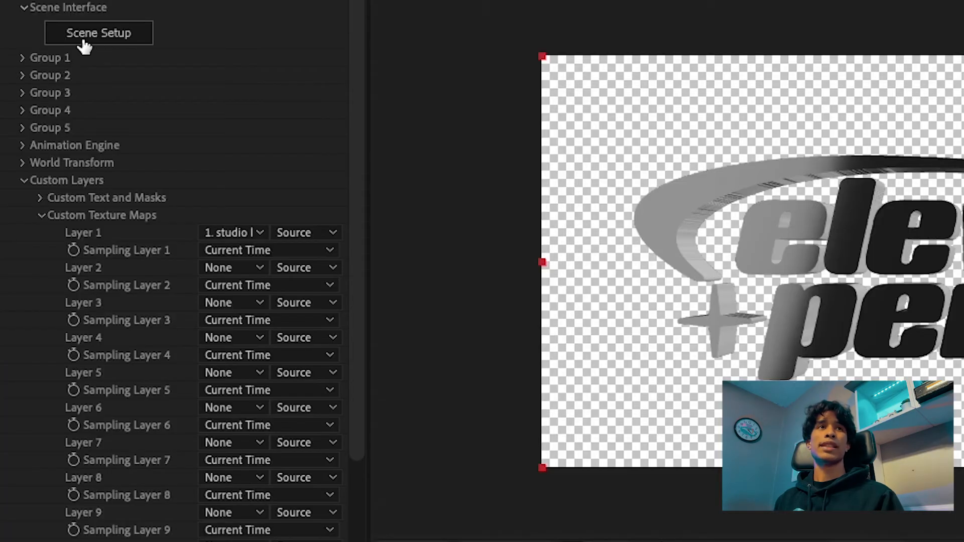
# Expand Element's Group 1, Particle Replicator and Rotation, revealing X, Y, Z rotation at zero
pyautogui.click(22, 58)
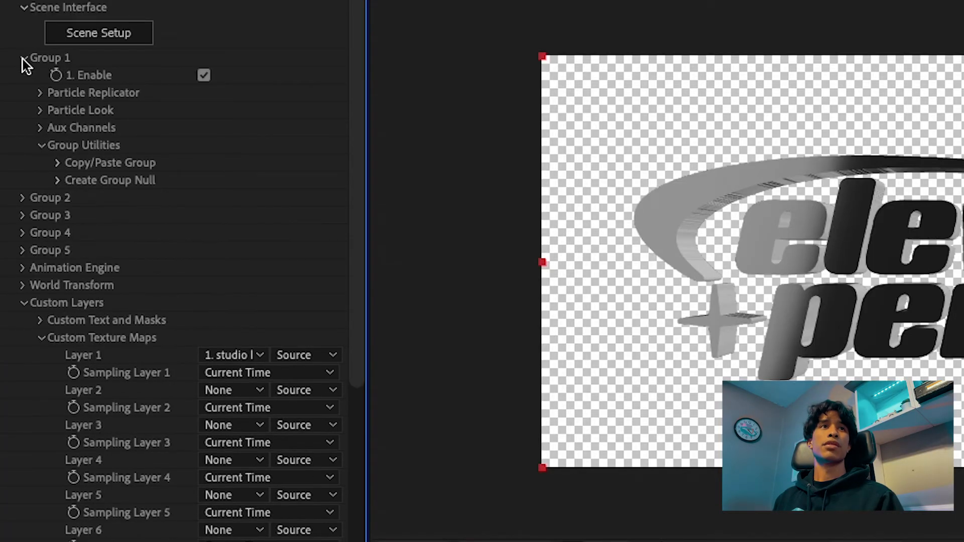
pyautogui.click(40, 93)
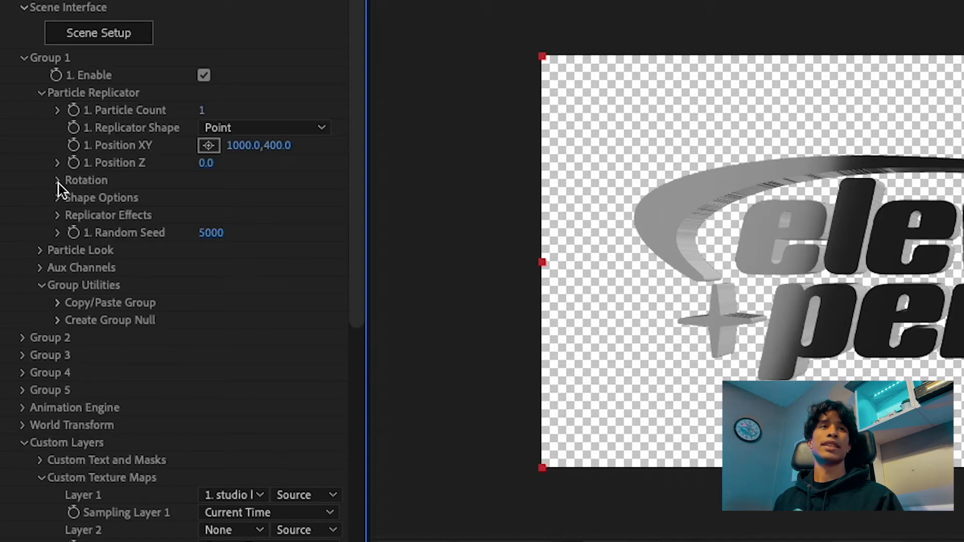
pyautogui.click(57, 181)
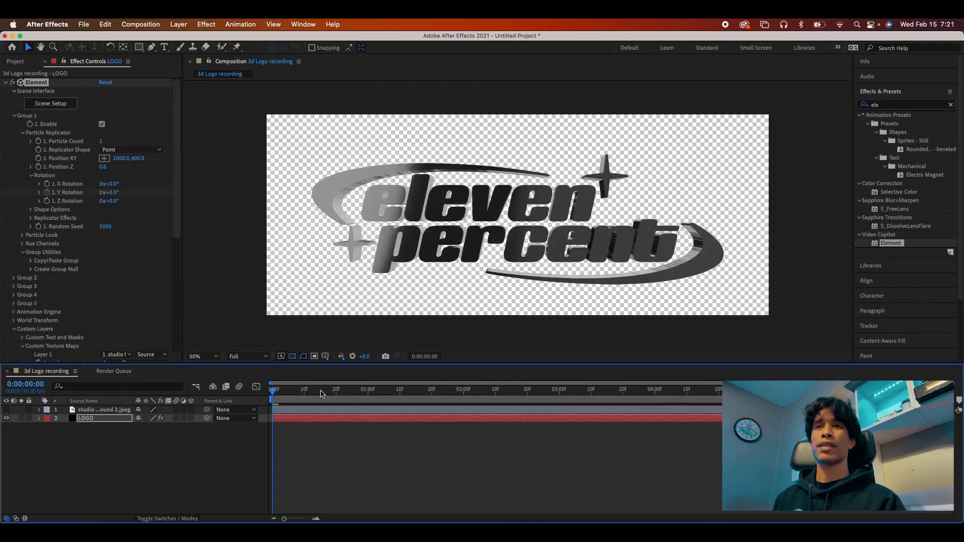
pyautogui.click(326, 389)
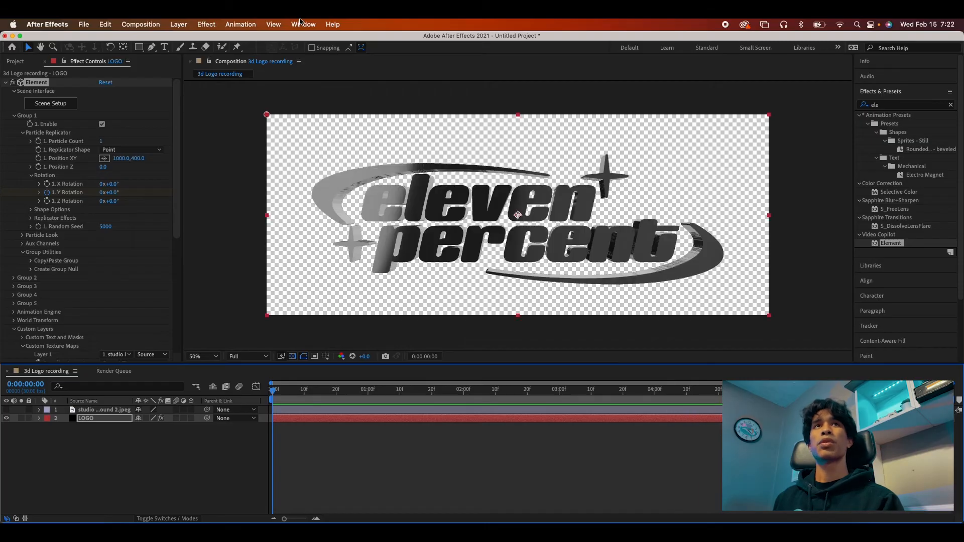
# Create a comp-sized black solid via Layer > New > Solid, positioned below LOGO
pyautogui.click(179, 24)
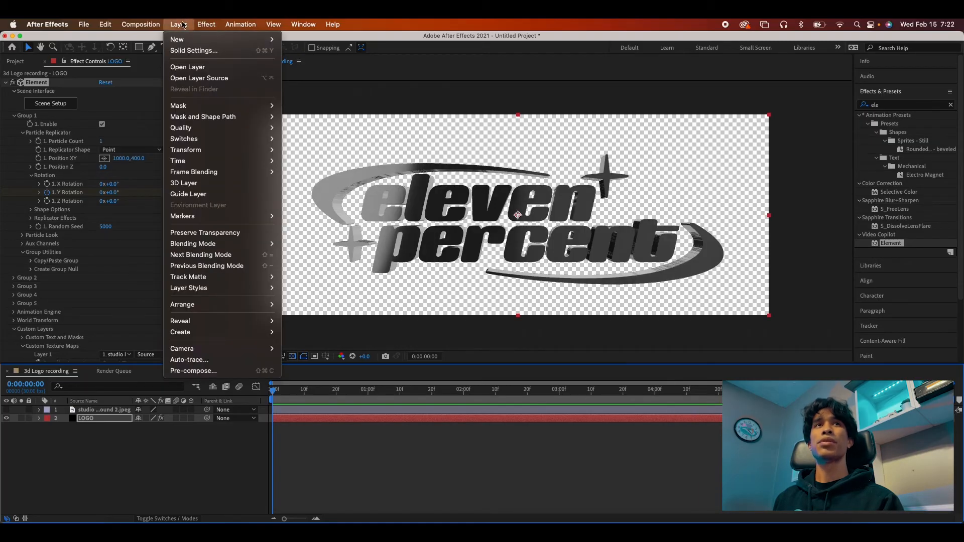
pyautogui.moveTo(176, 39)
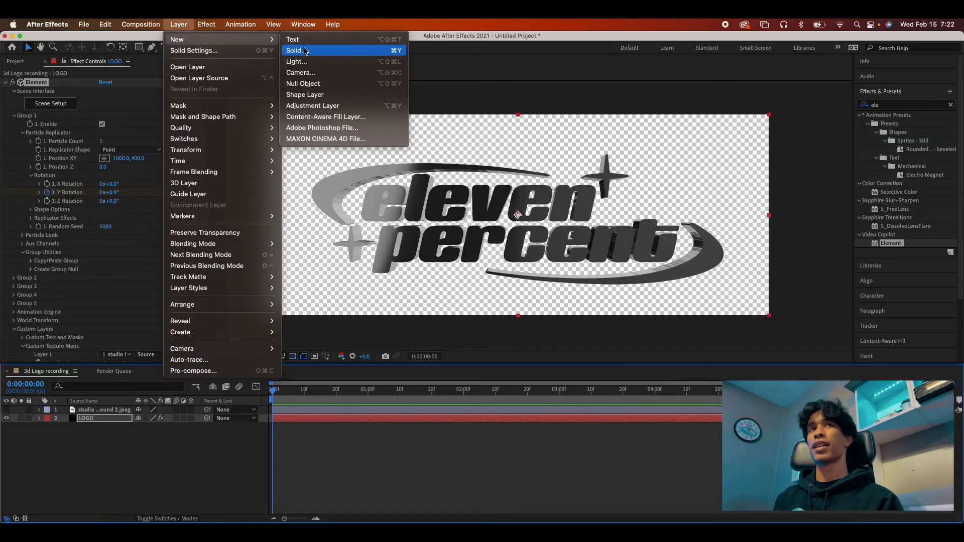
pyautogui.click(296, 51)
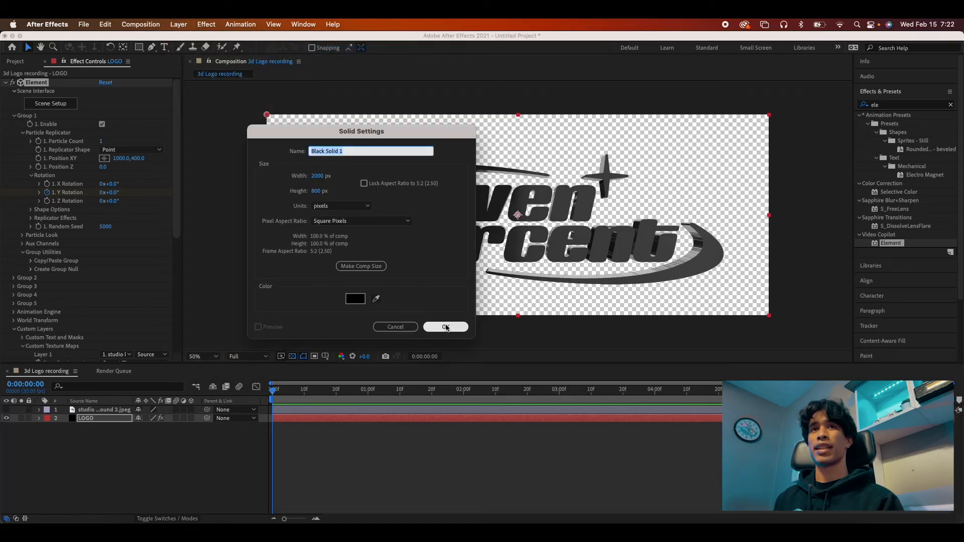
pyautogui.click(446, 326)
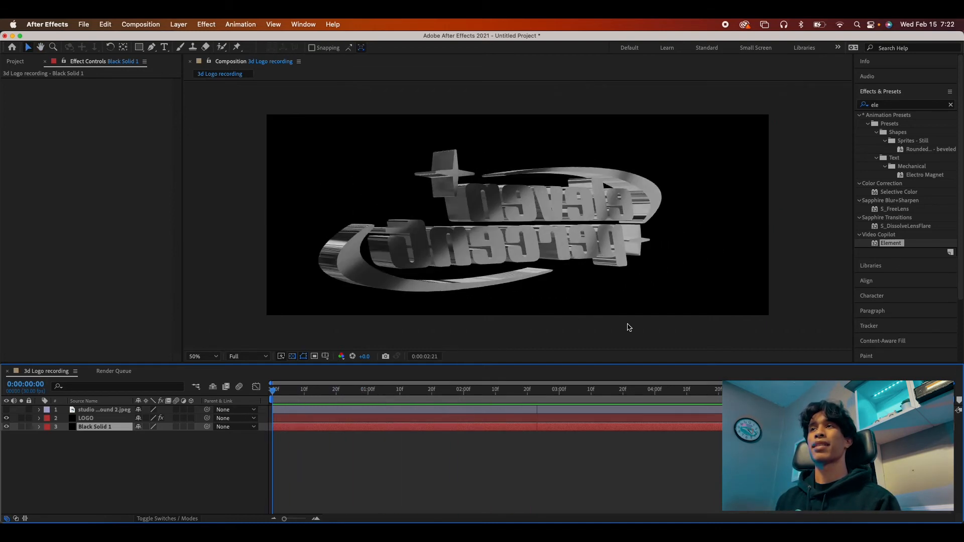
pyautogui.click(950, 104)
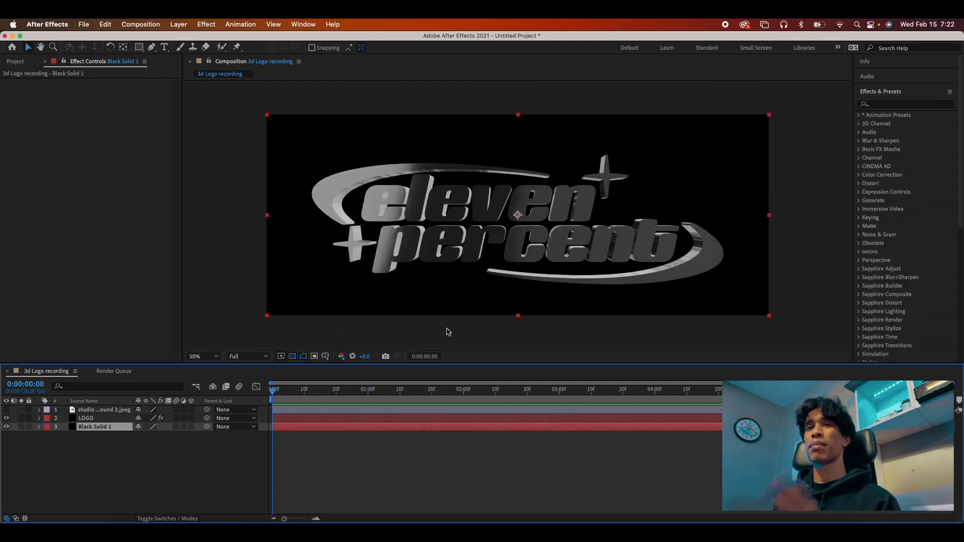
pyautogui.click(203, 357)
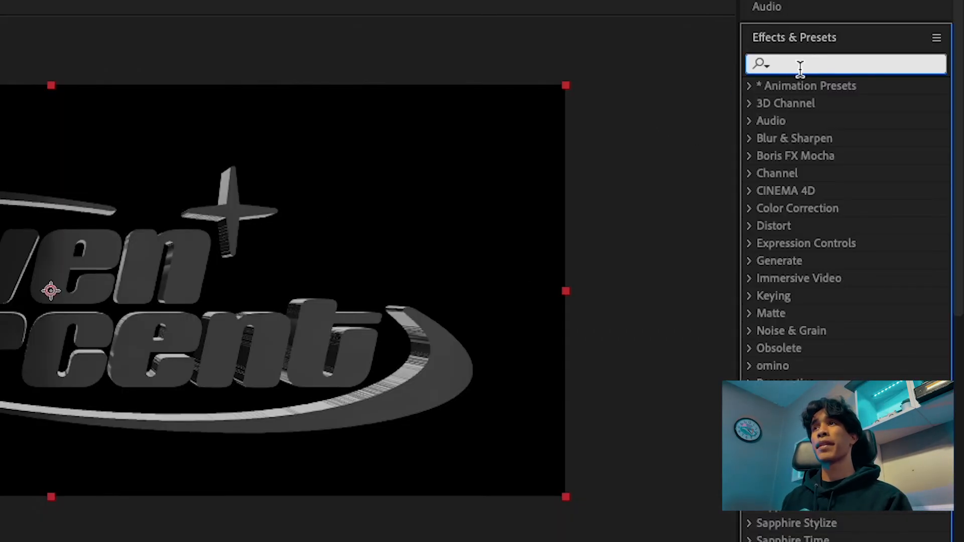
# Search 'glo', apply Sapphire Lighting S_Glow to LOGO, and preview a later spin frame
pyautogui.write('glow')
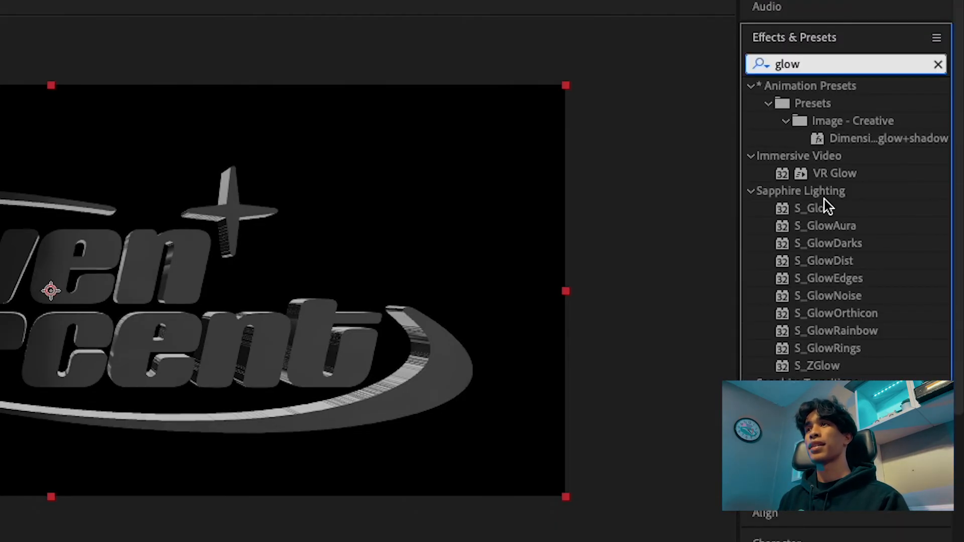
pyautogui.click(816, 208)
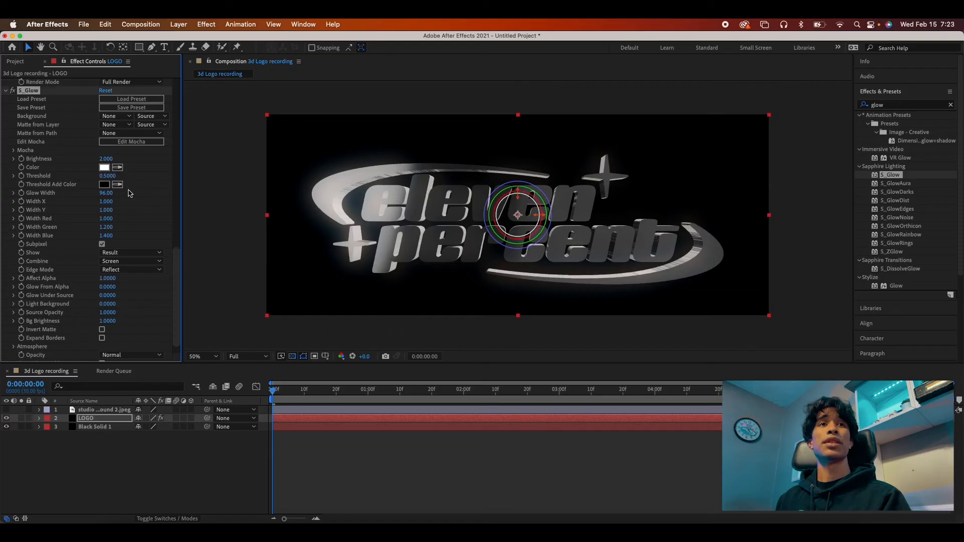
pyautogui.click(325, 389)
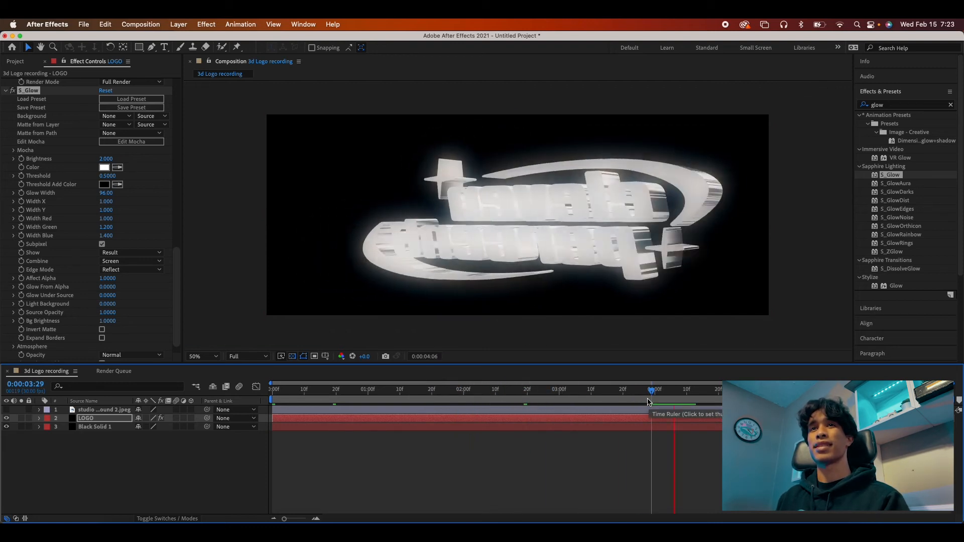
pyautogui.click(652, 389)
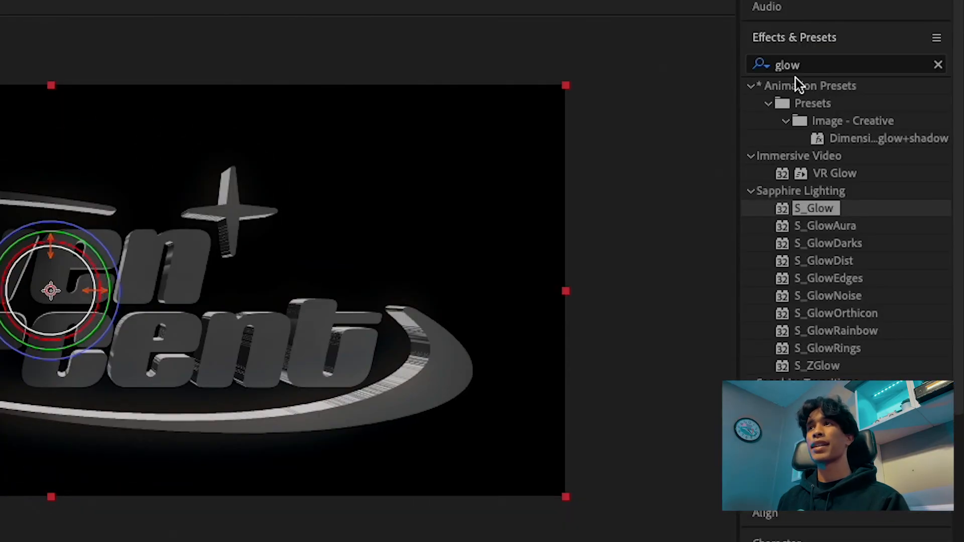
# Search 'film', add S_FilmEffect to LOGO, and choose Kodak 5284 as Neg Film
pyautogui.click(836, 64)
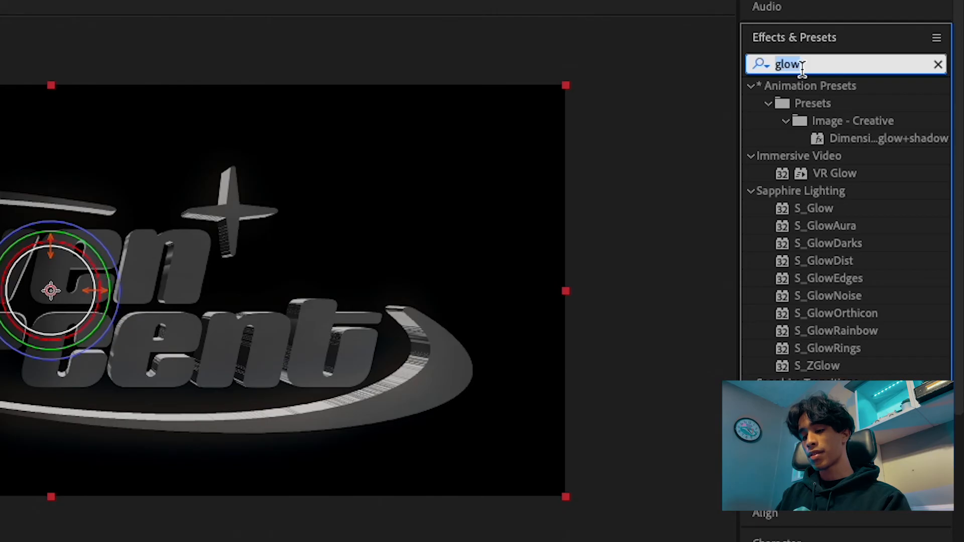
pyautogui.write('film')
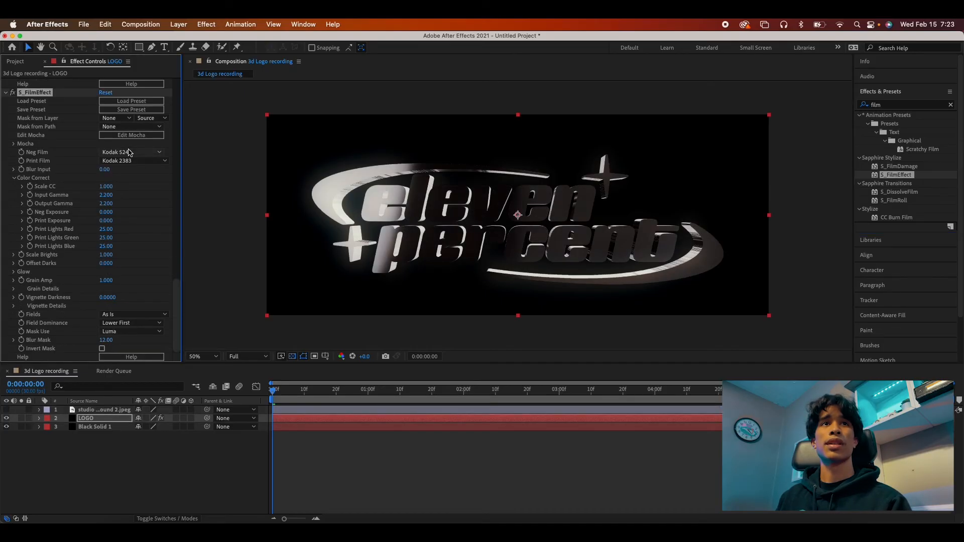
pyautogui.click(132, 152)
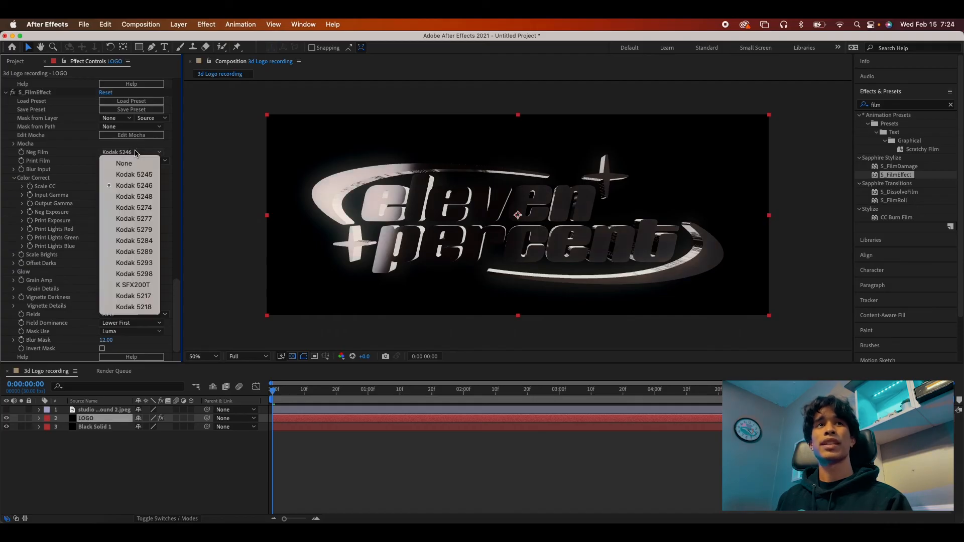
pyautogui.click(135, 208)
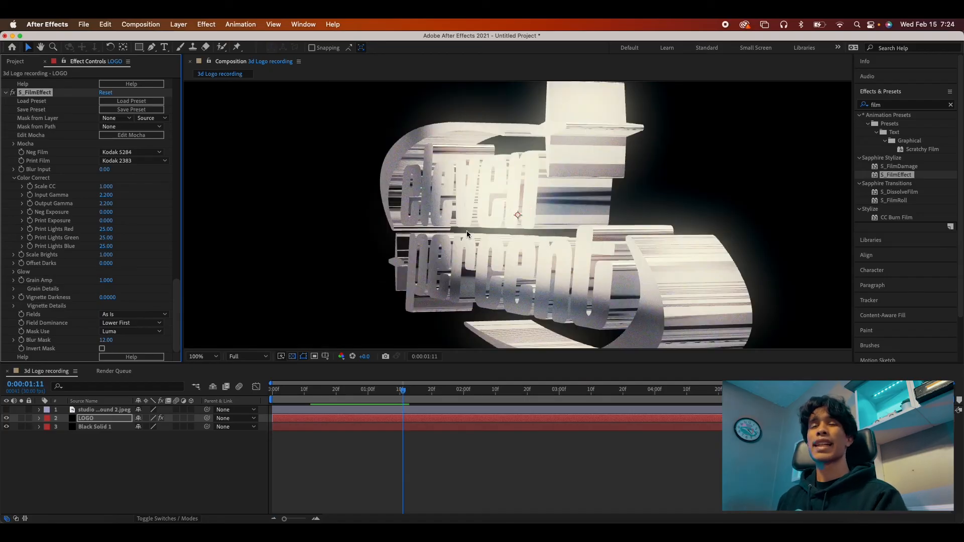
pyautogui.click(200, 356)
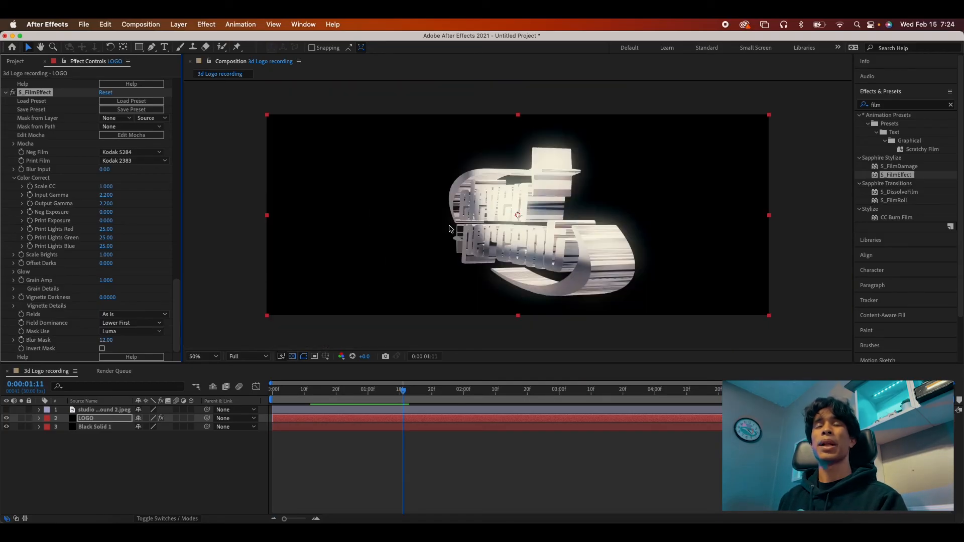